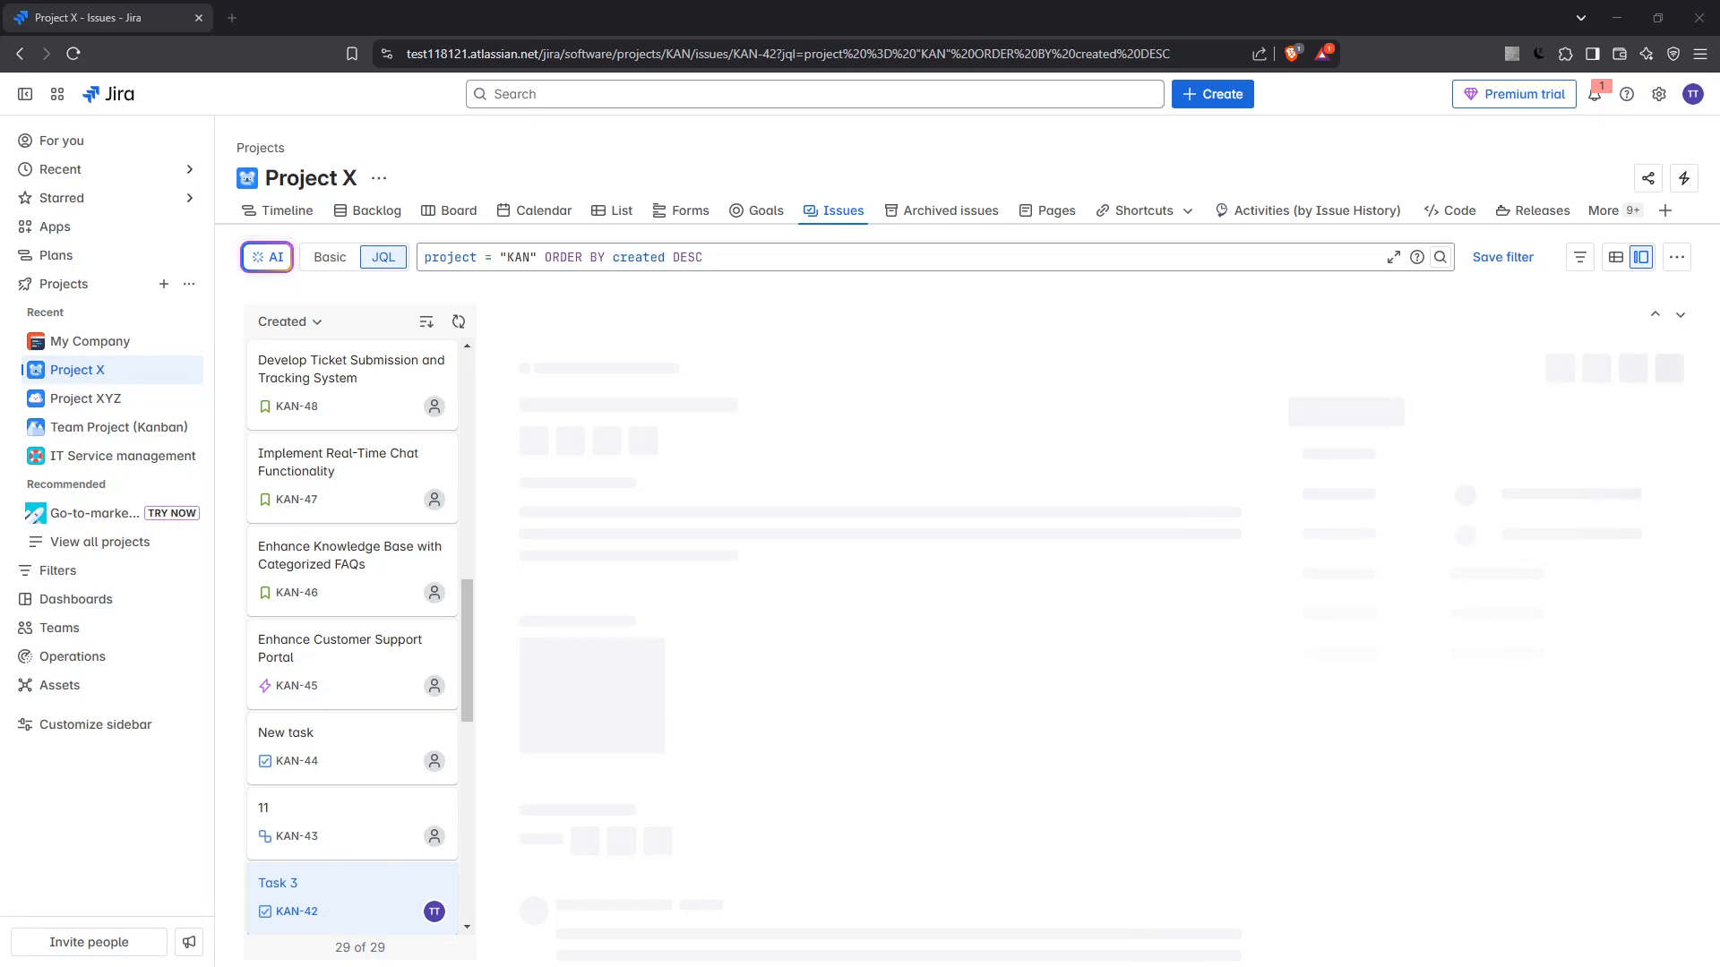
# Step: Leave Project X's issue list for the For you page of recent work
pyautogui.click(277, 884)
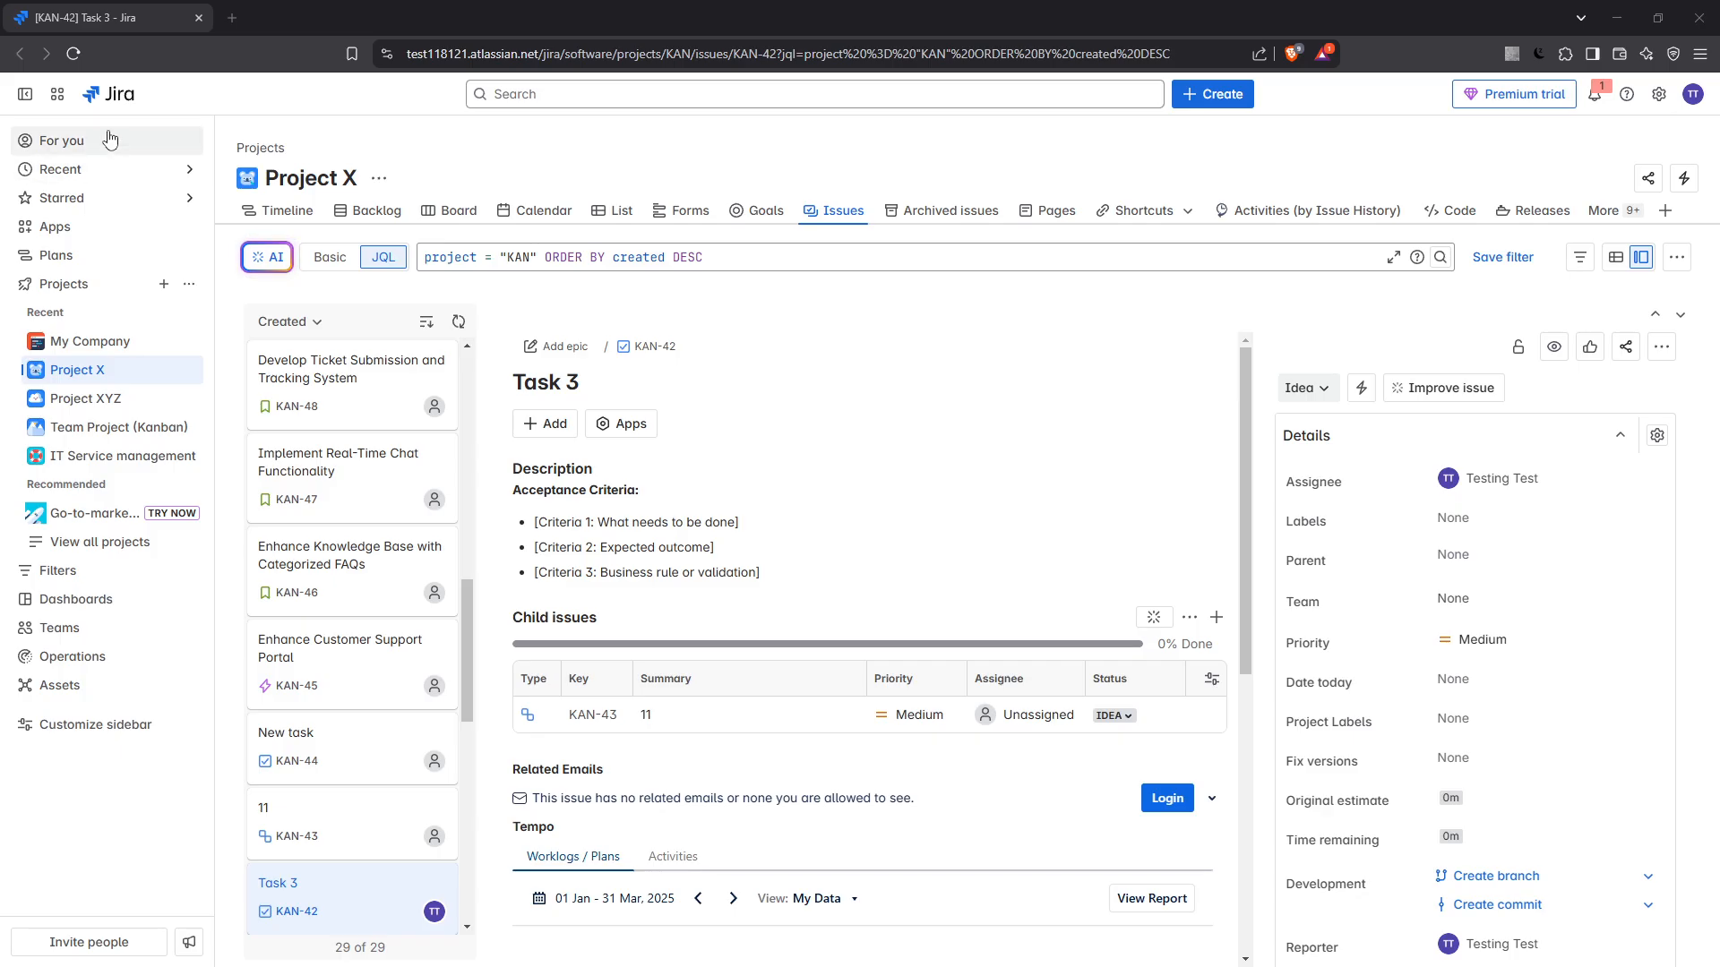
pyautogui.click(61, 141)
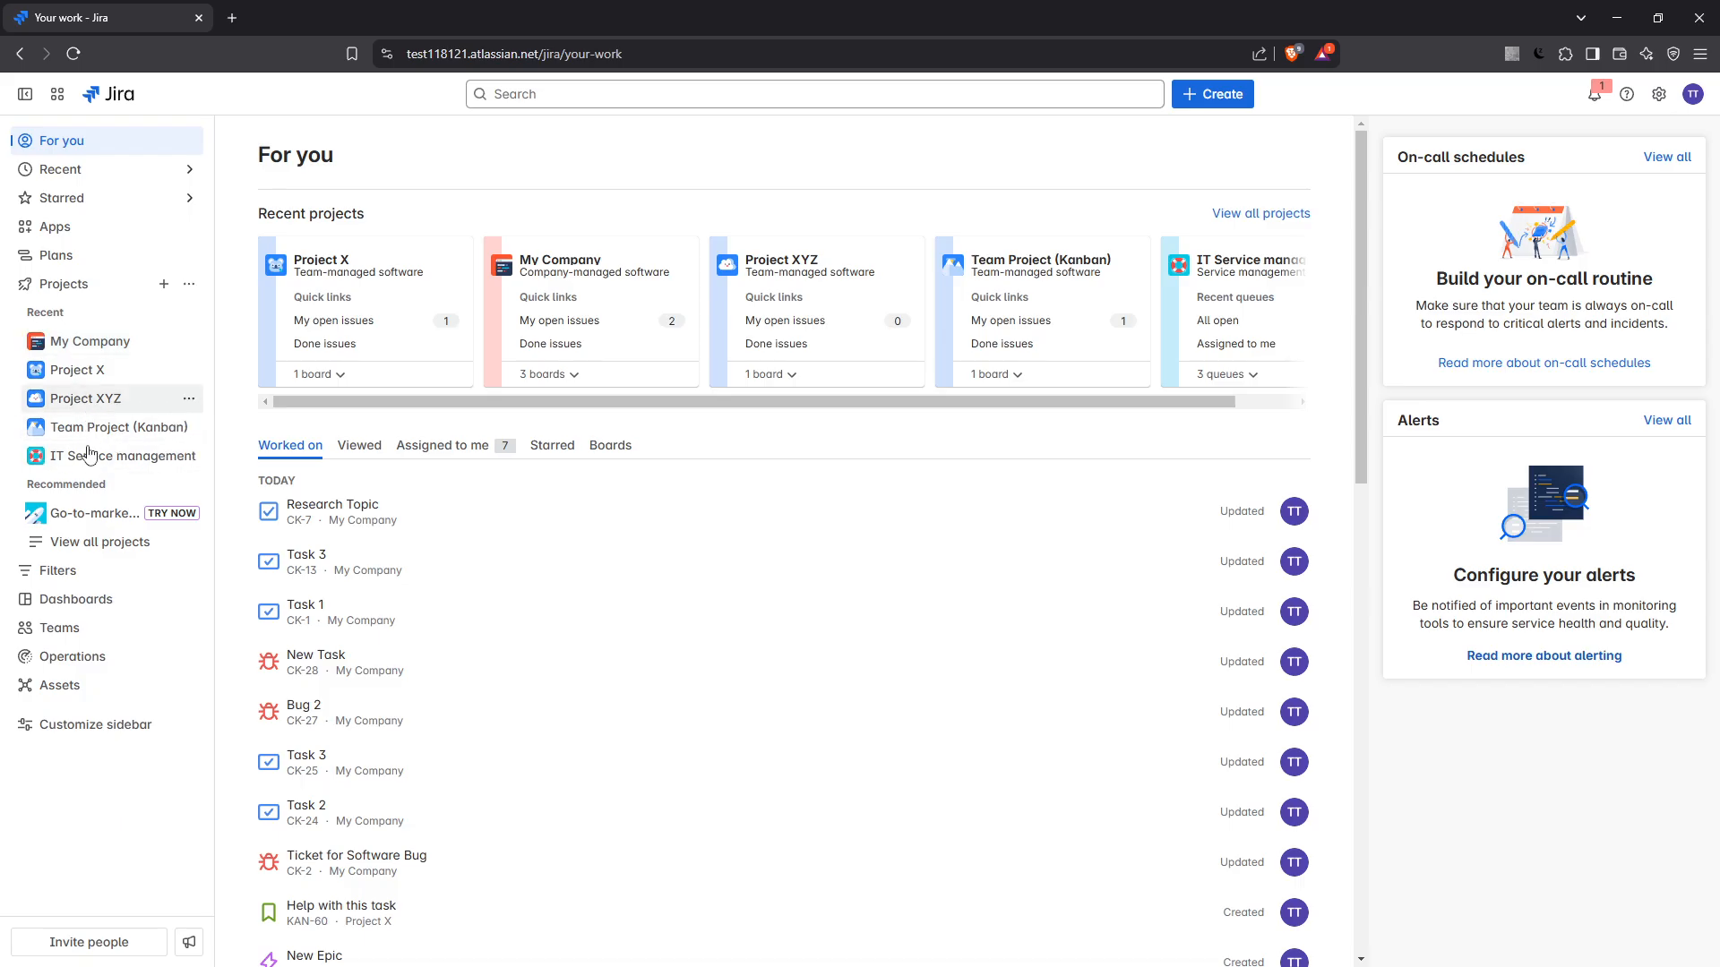
# Step: Expand My Company in the sidebar and open its Scrum Board
pyautogui.click(91, 341)
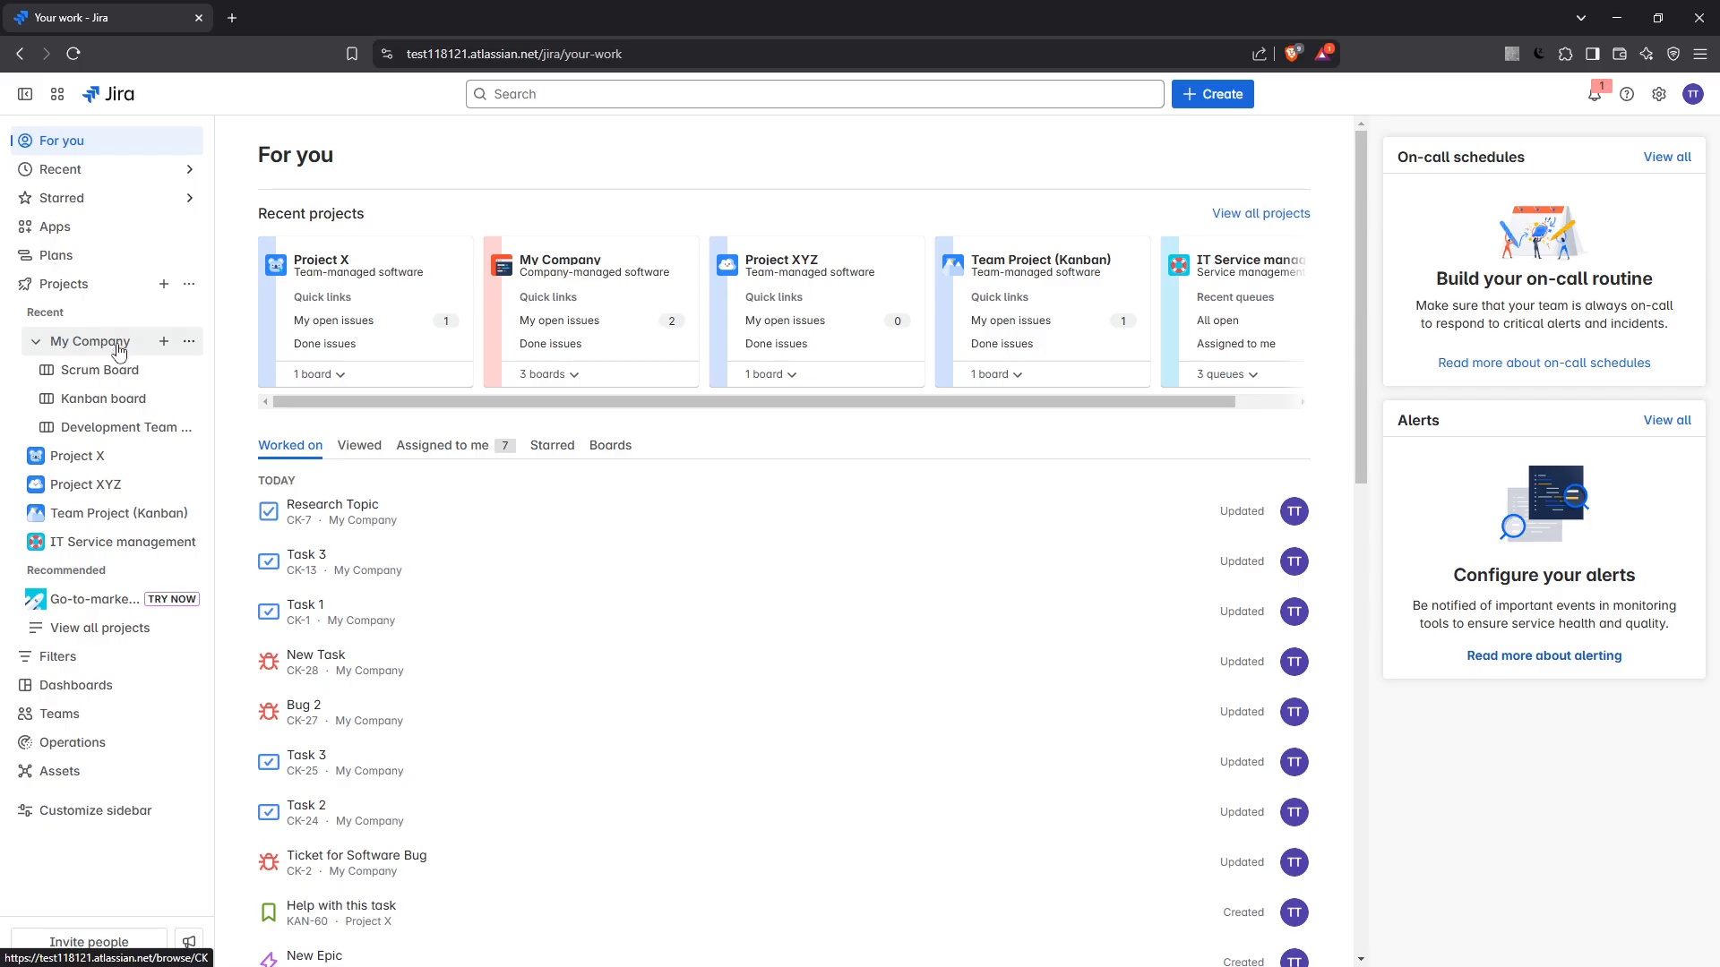
pyautogui.moveTo(93, 353)
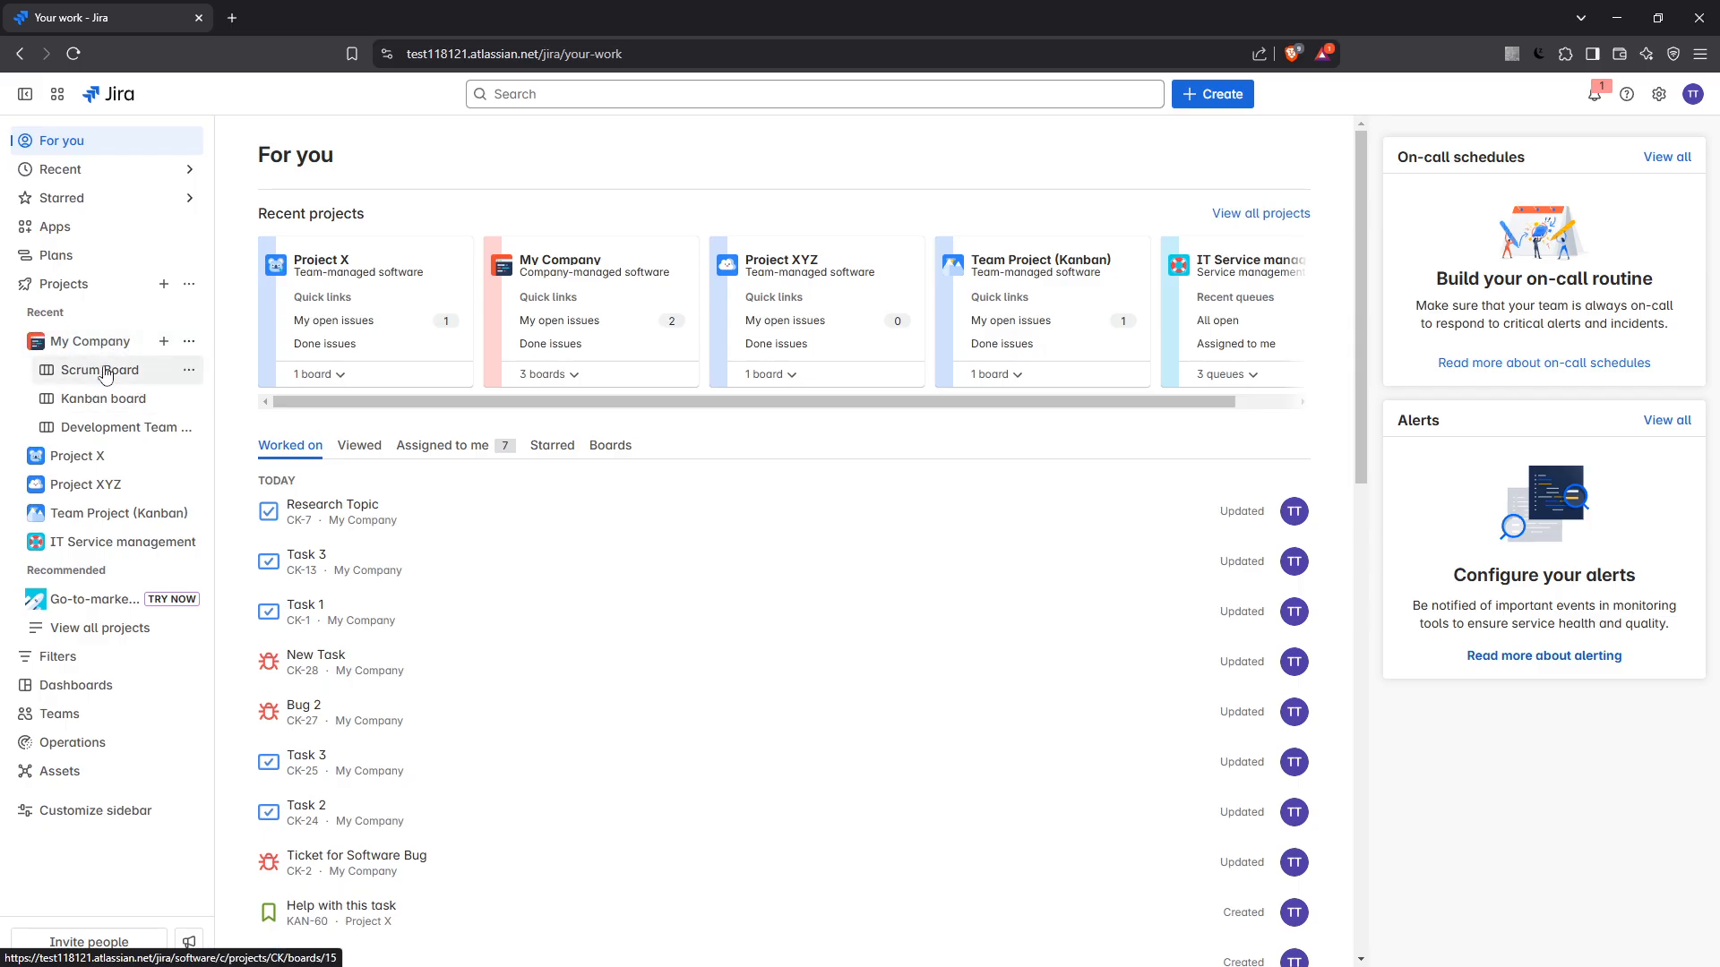
pyautogui.click(99, 370)
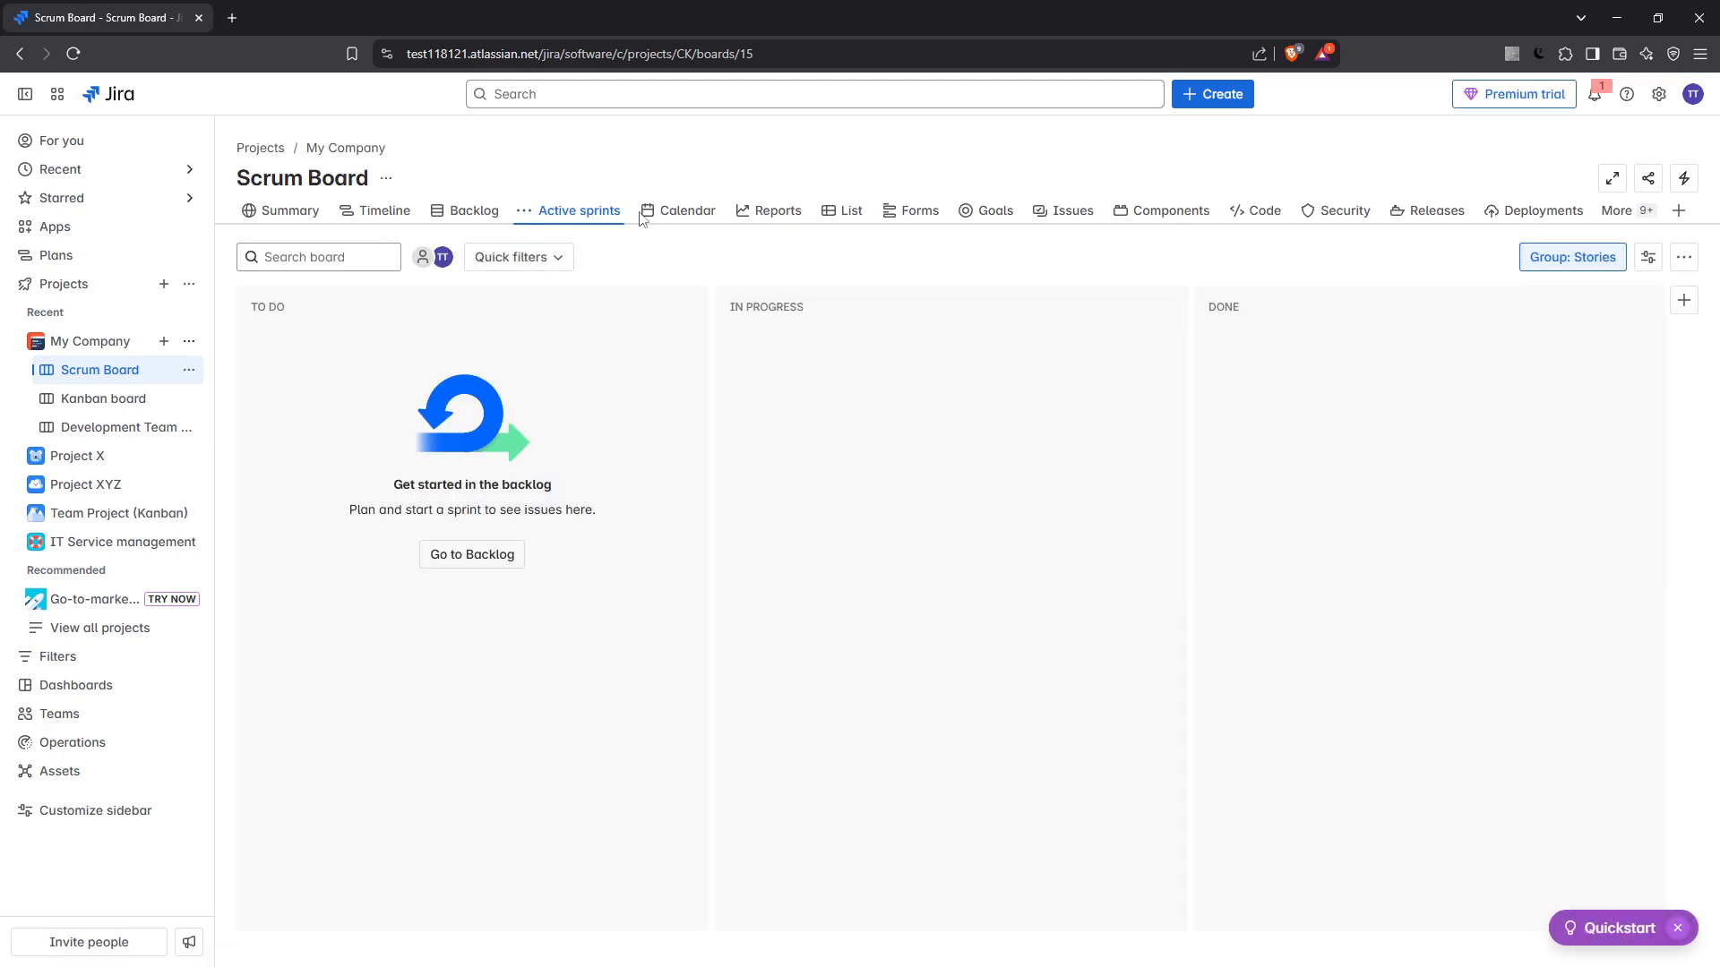
# Step: Open the Scrum Board's Reports tab and select the Velocity Chart card
pyautogui.click(777, 210)
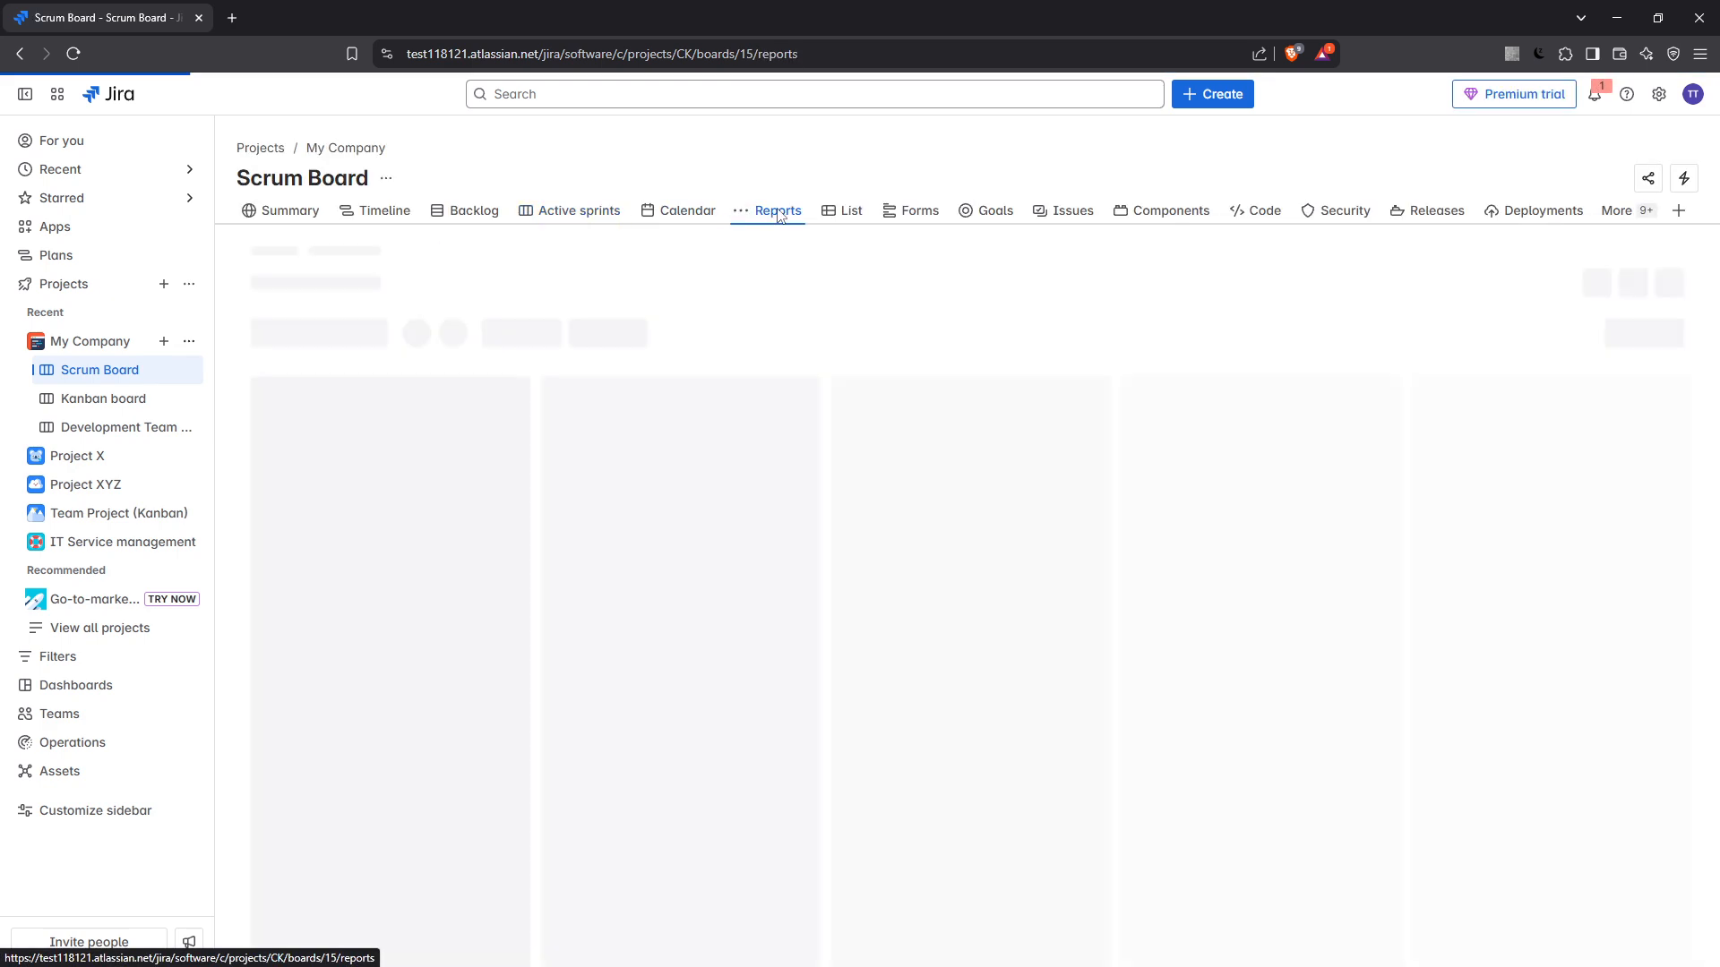
pyautogui.click(778, 210)
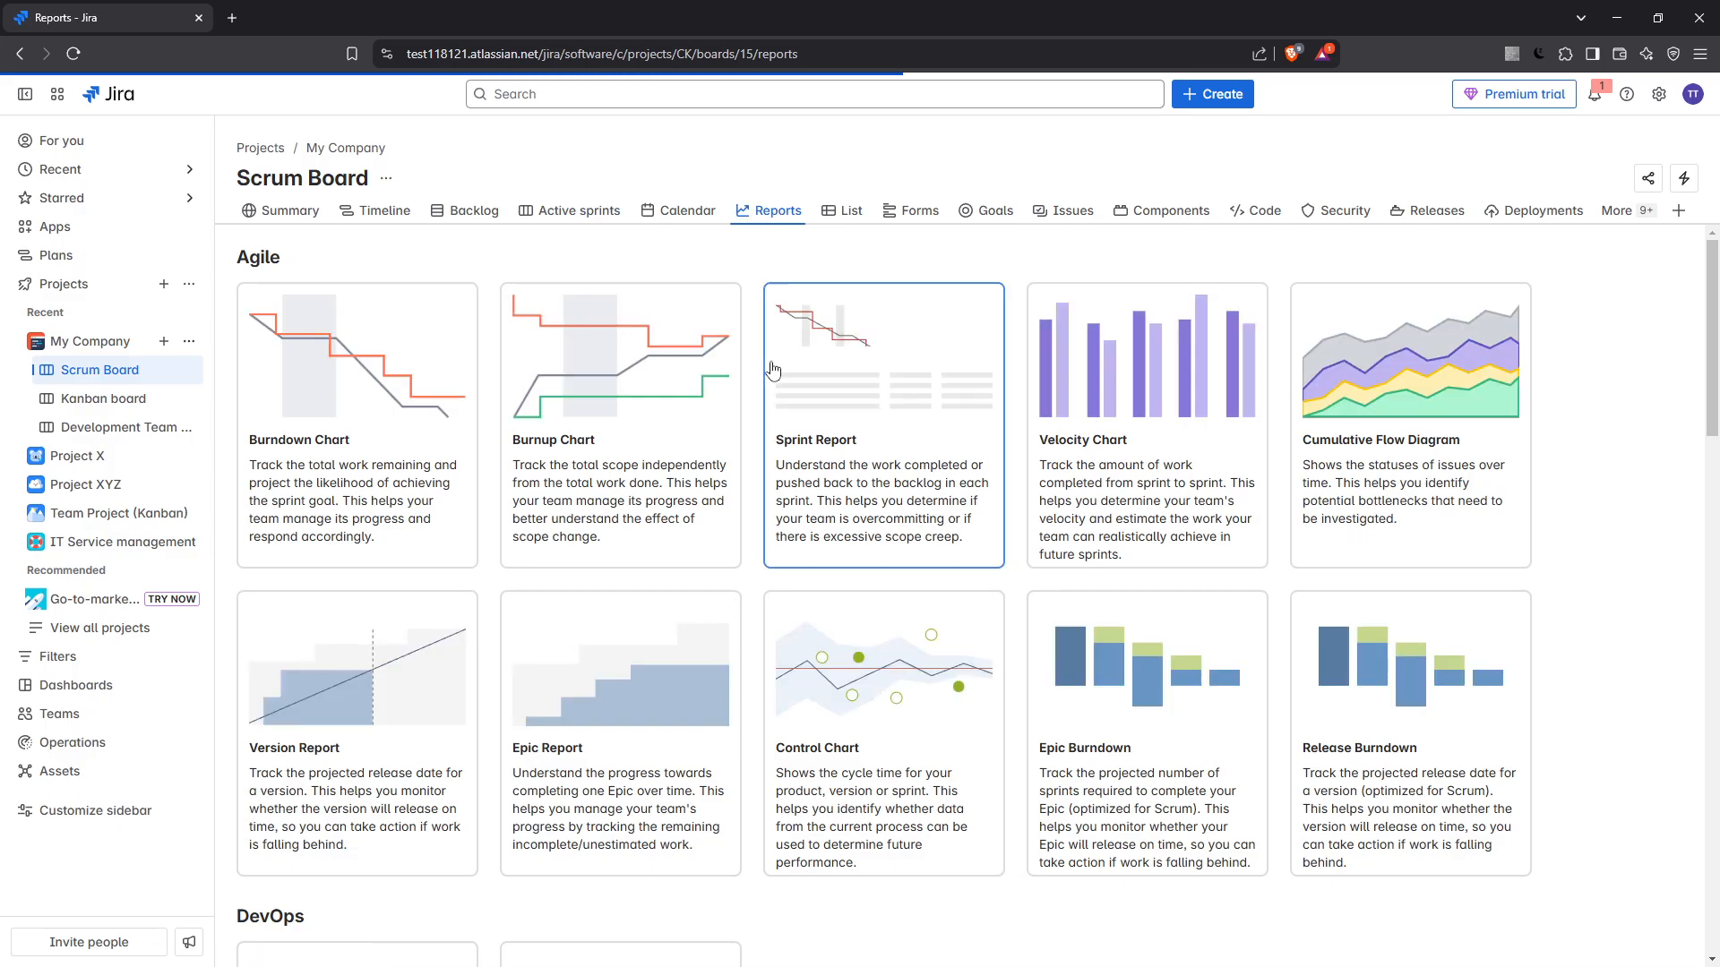
pyautogui.moveTo(923, 401)
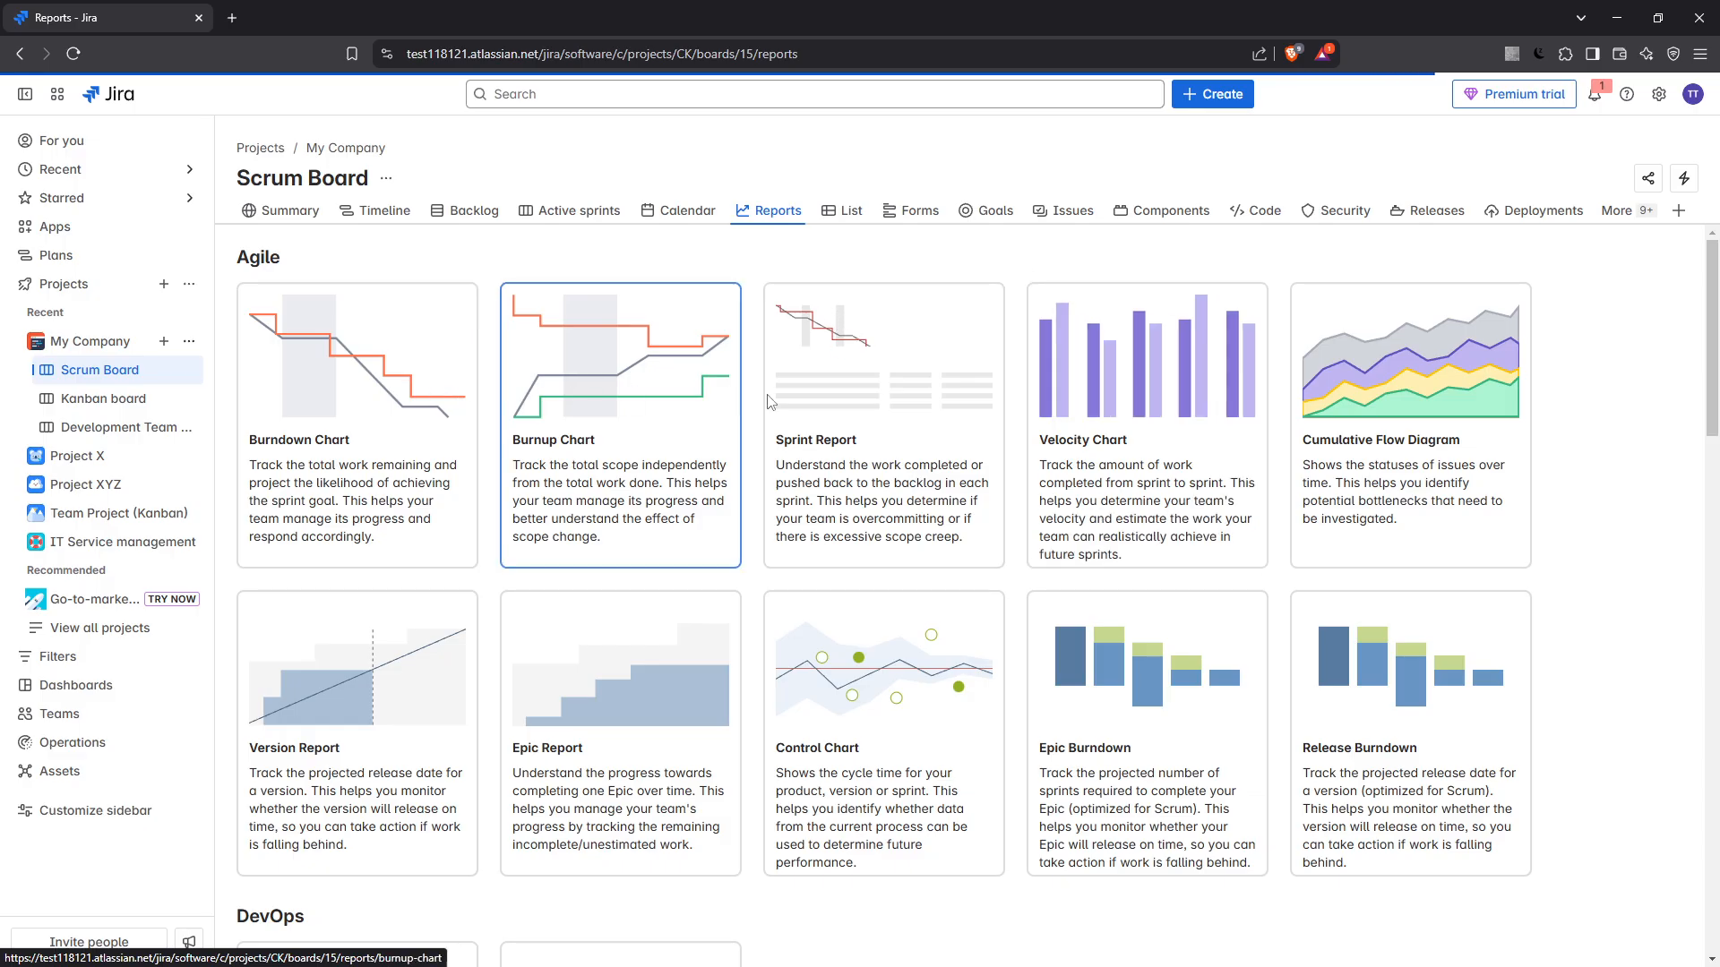
pyautogui.moveTo(1144, 426)
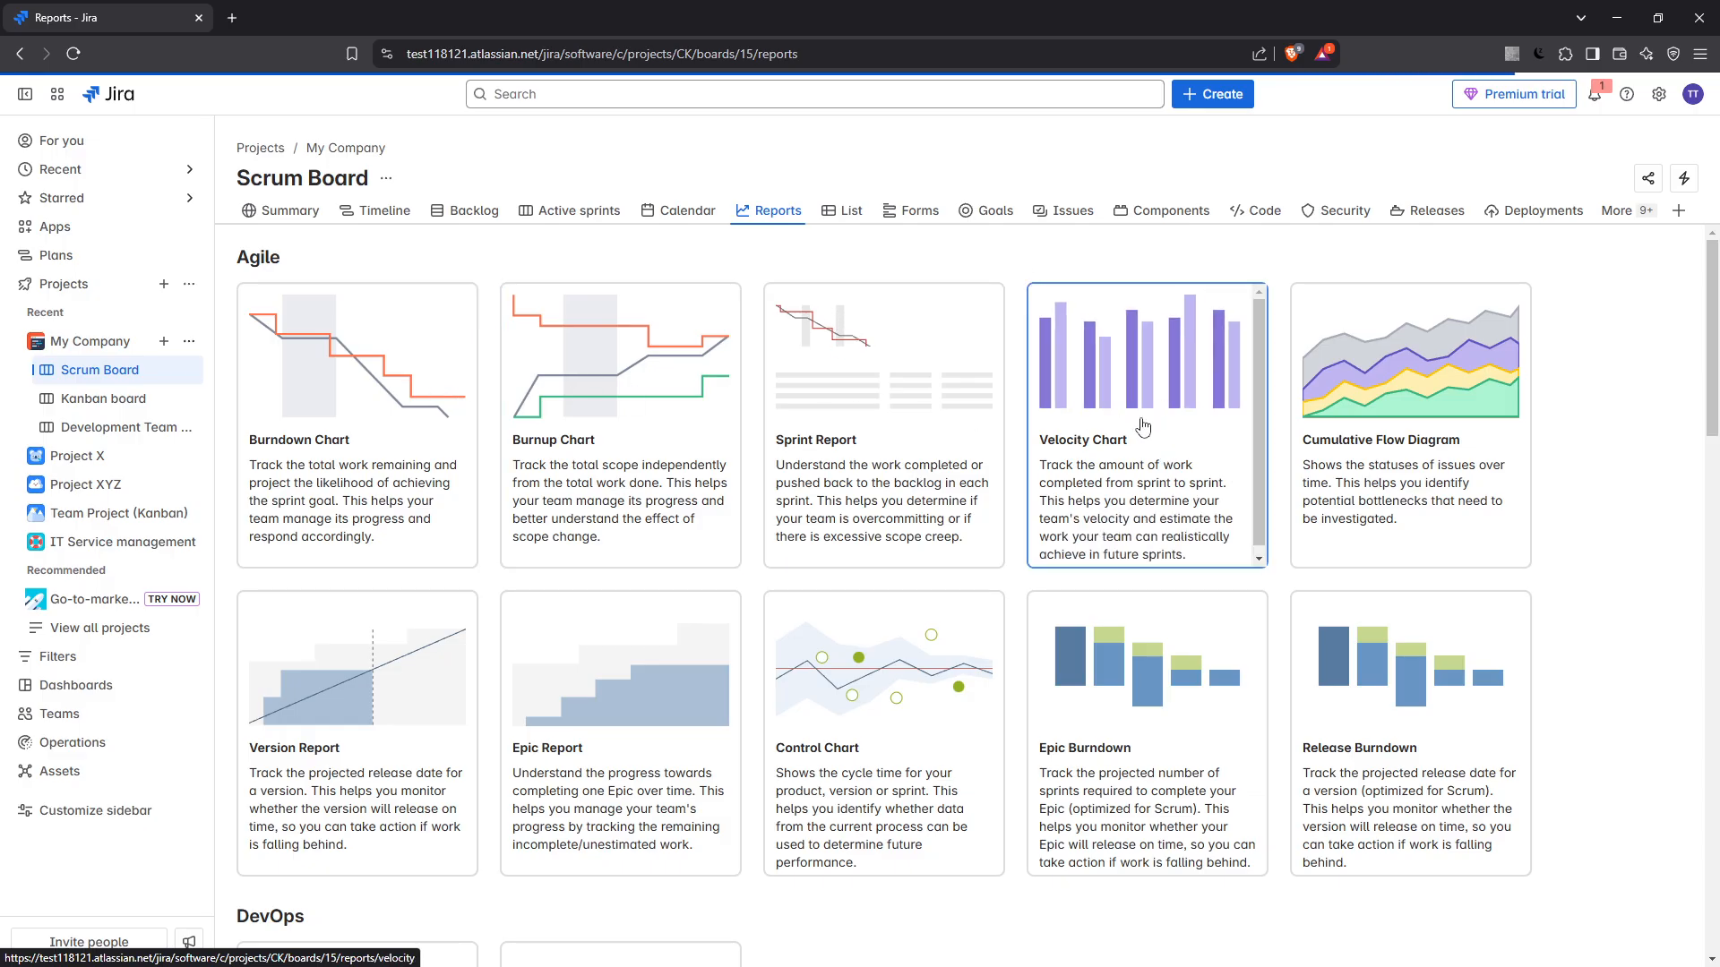
pyautogui.click(1144, 425)
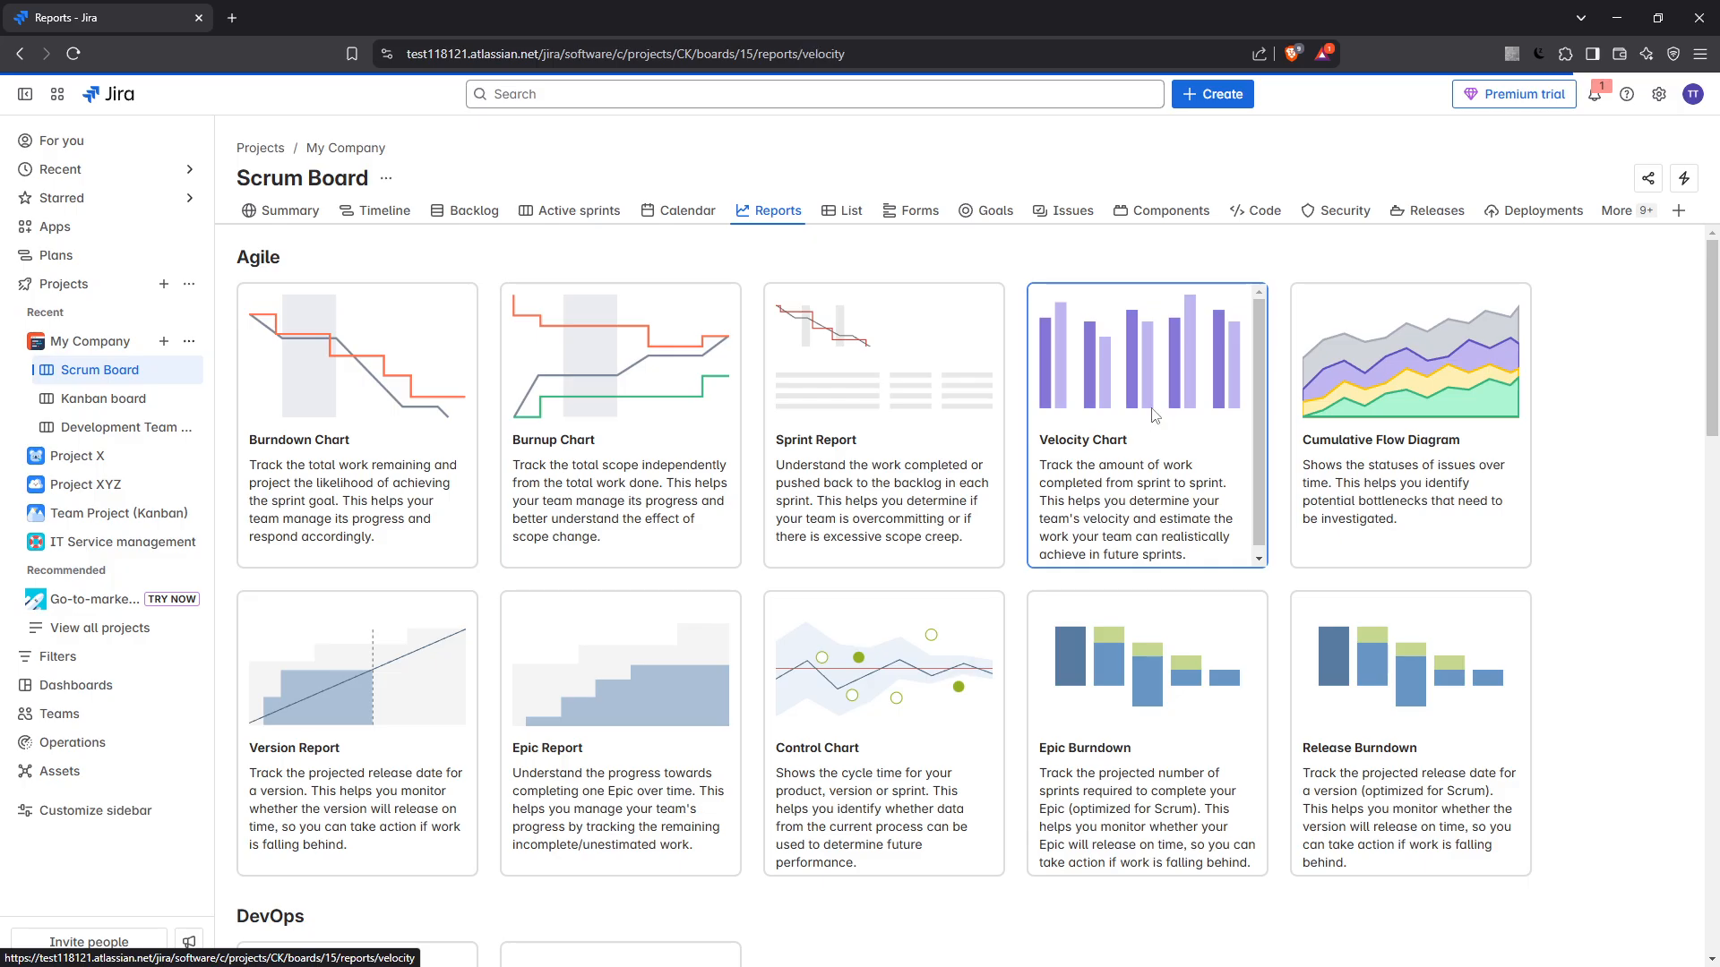
# Step: Open the Velocity Chart for Scrum Sprints 1–4, showing Sprint 2's 1d commitment
pyautogui.click(1144, 426)
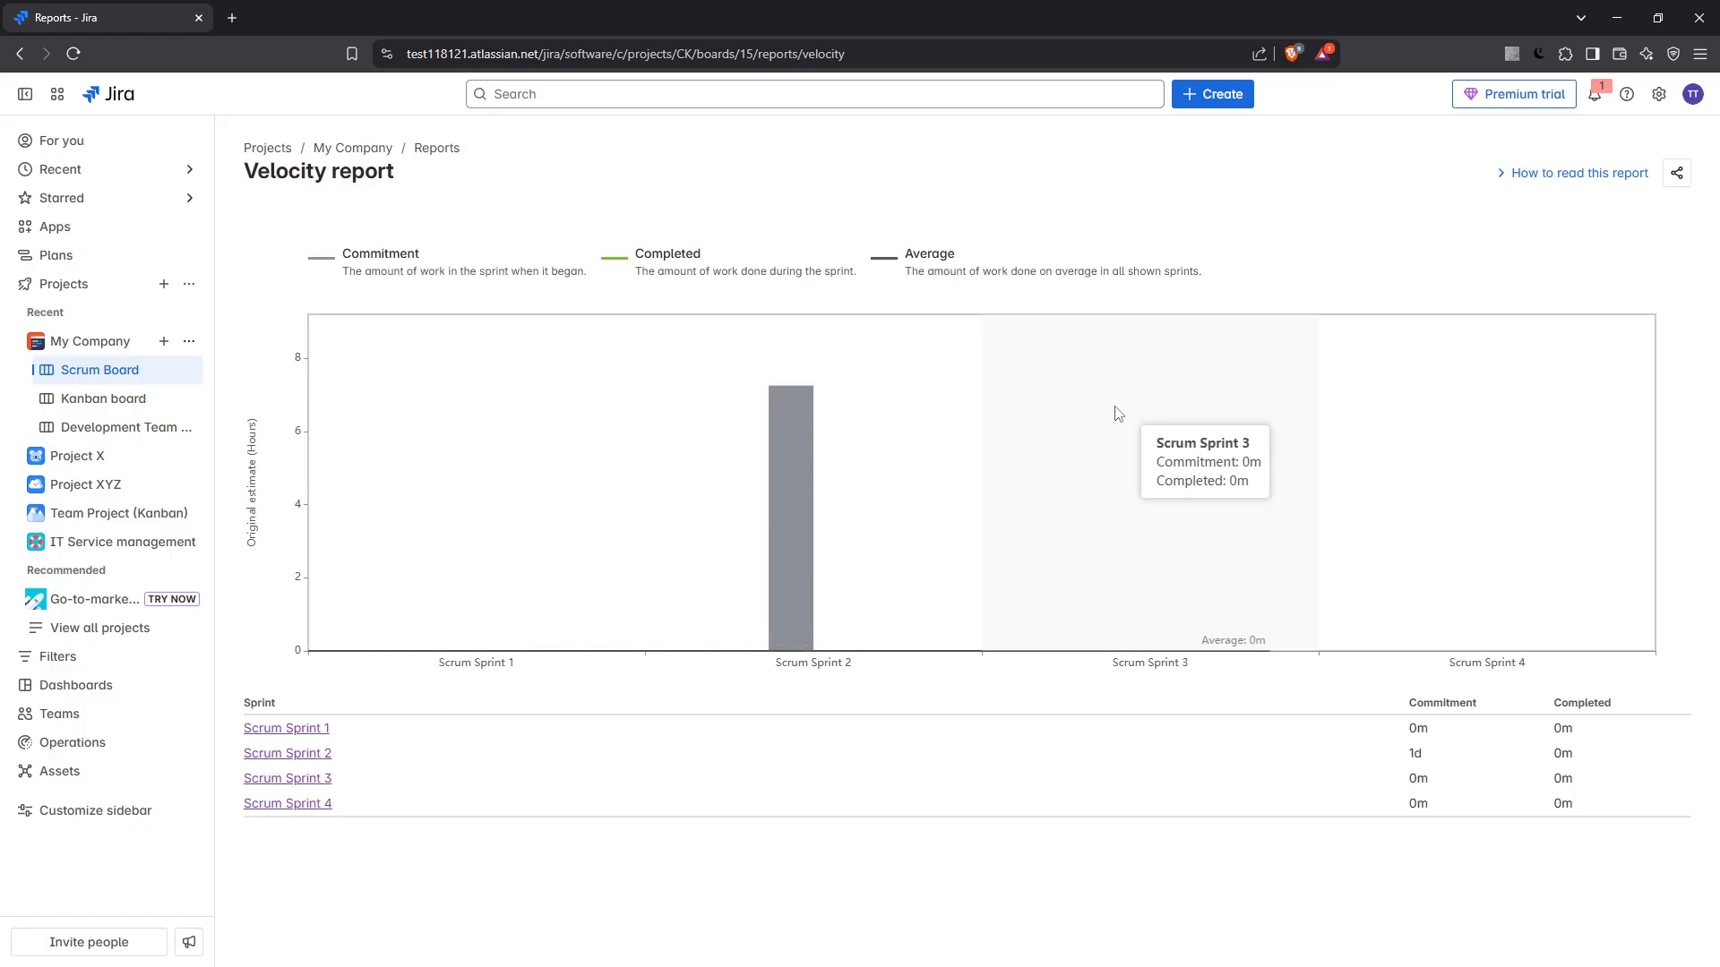
pyautogui.moveTo(771, 430)
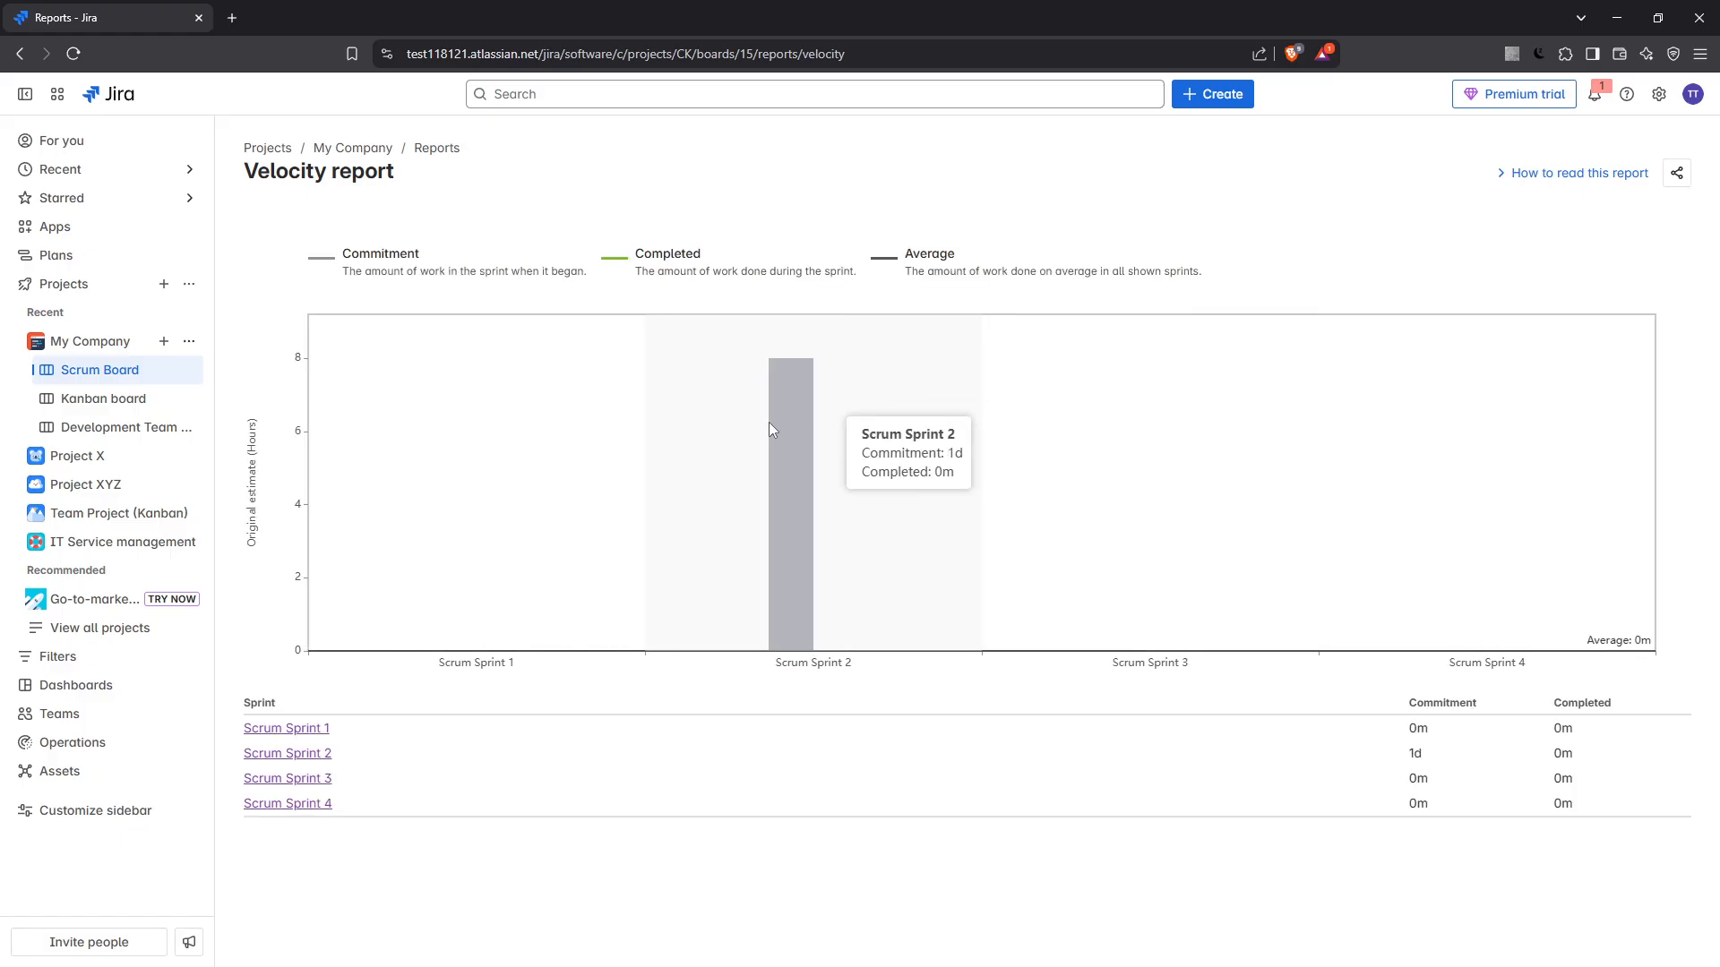
pyautogui.moveTo(614, 753)
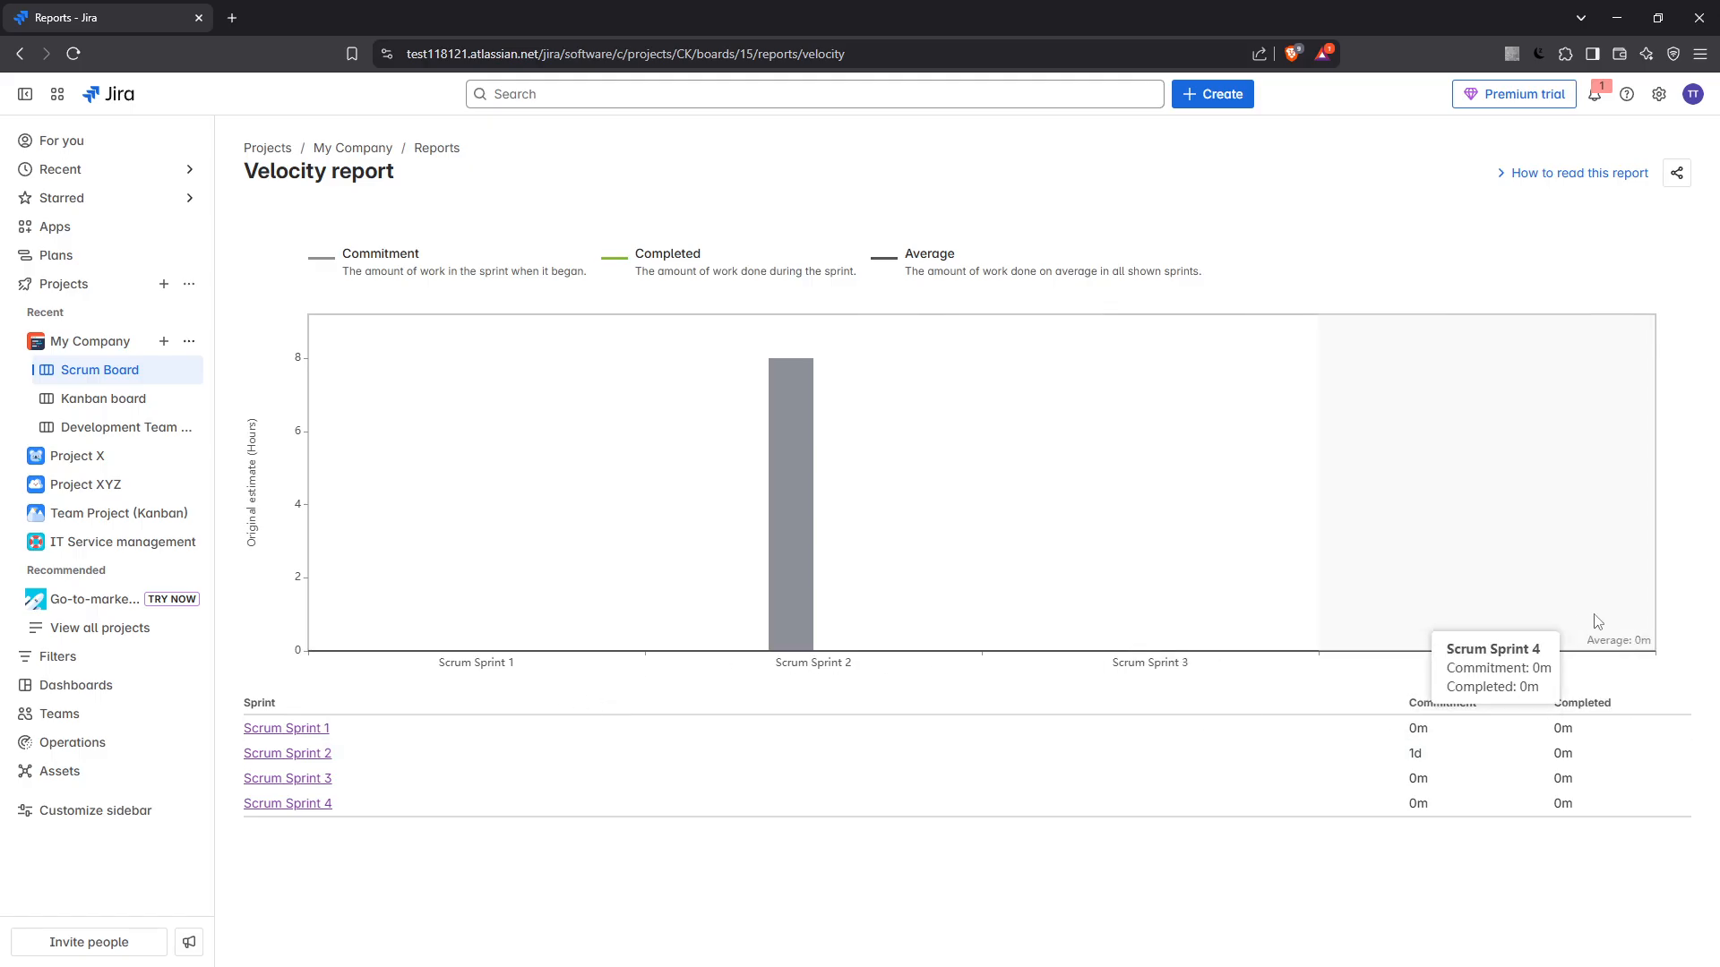
pyautogui.moveTo(1037, 563)
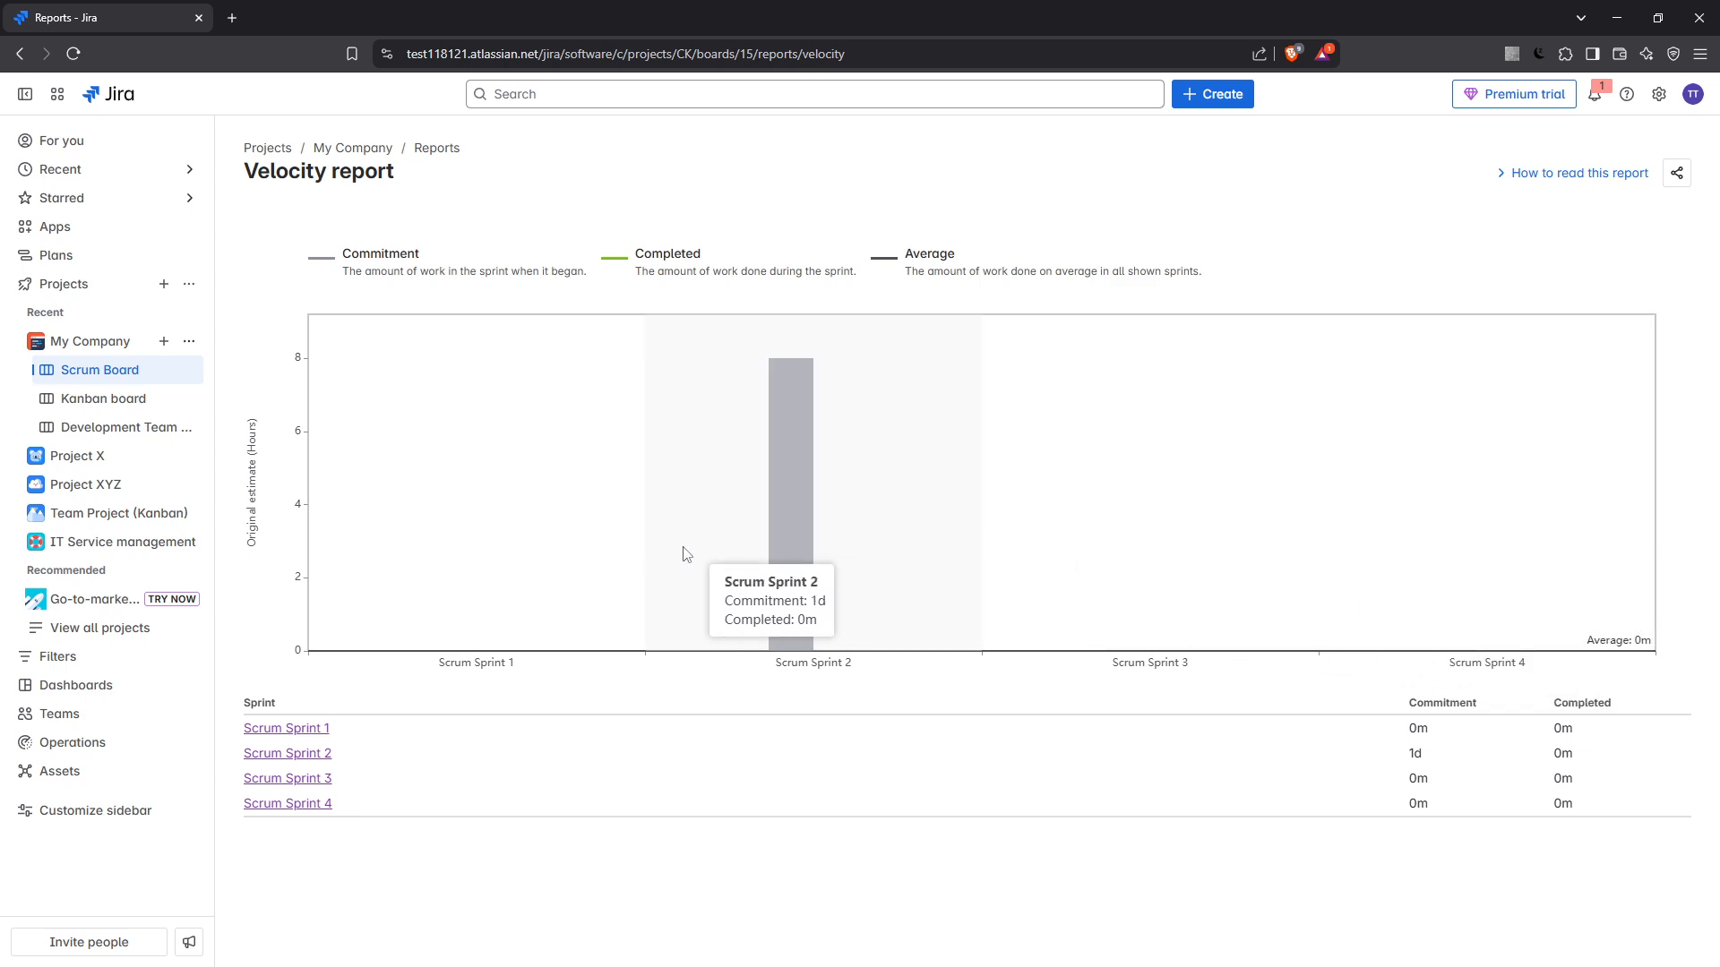
pyautogui.moveTo(601, 568)
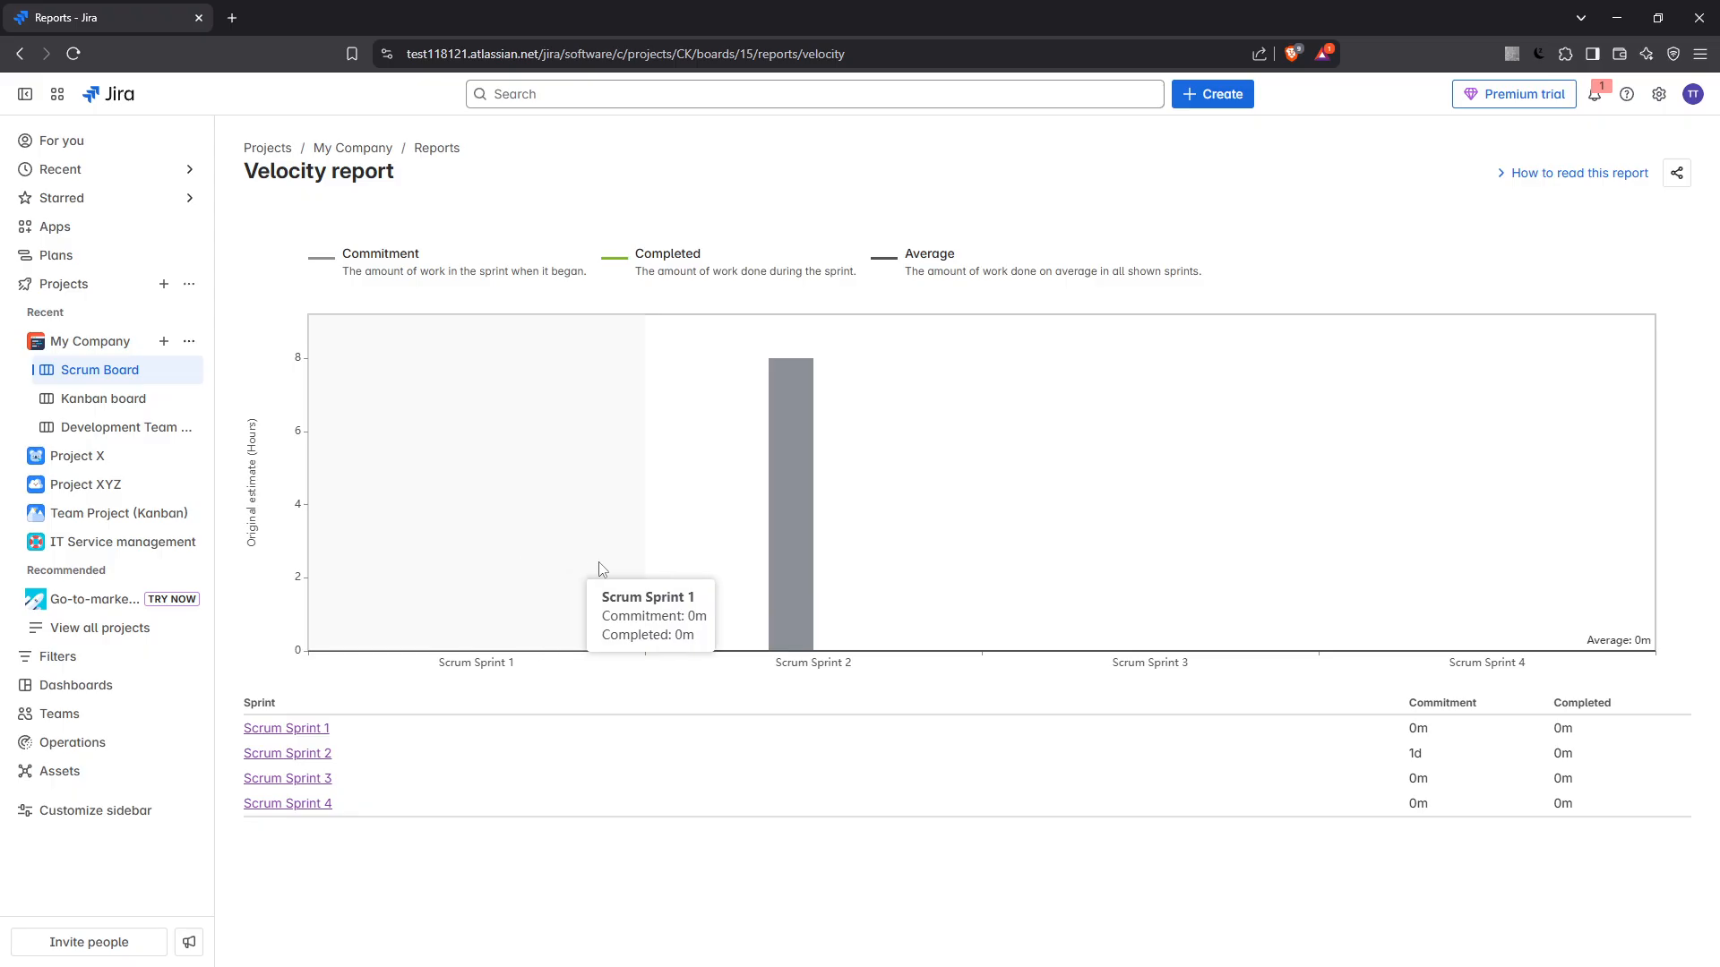
pyautogui.moveTo(988, 601)
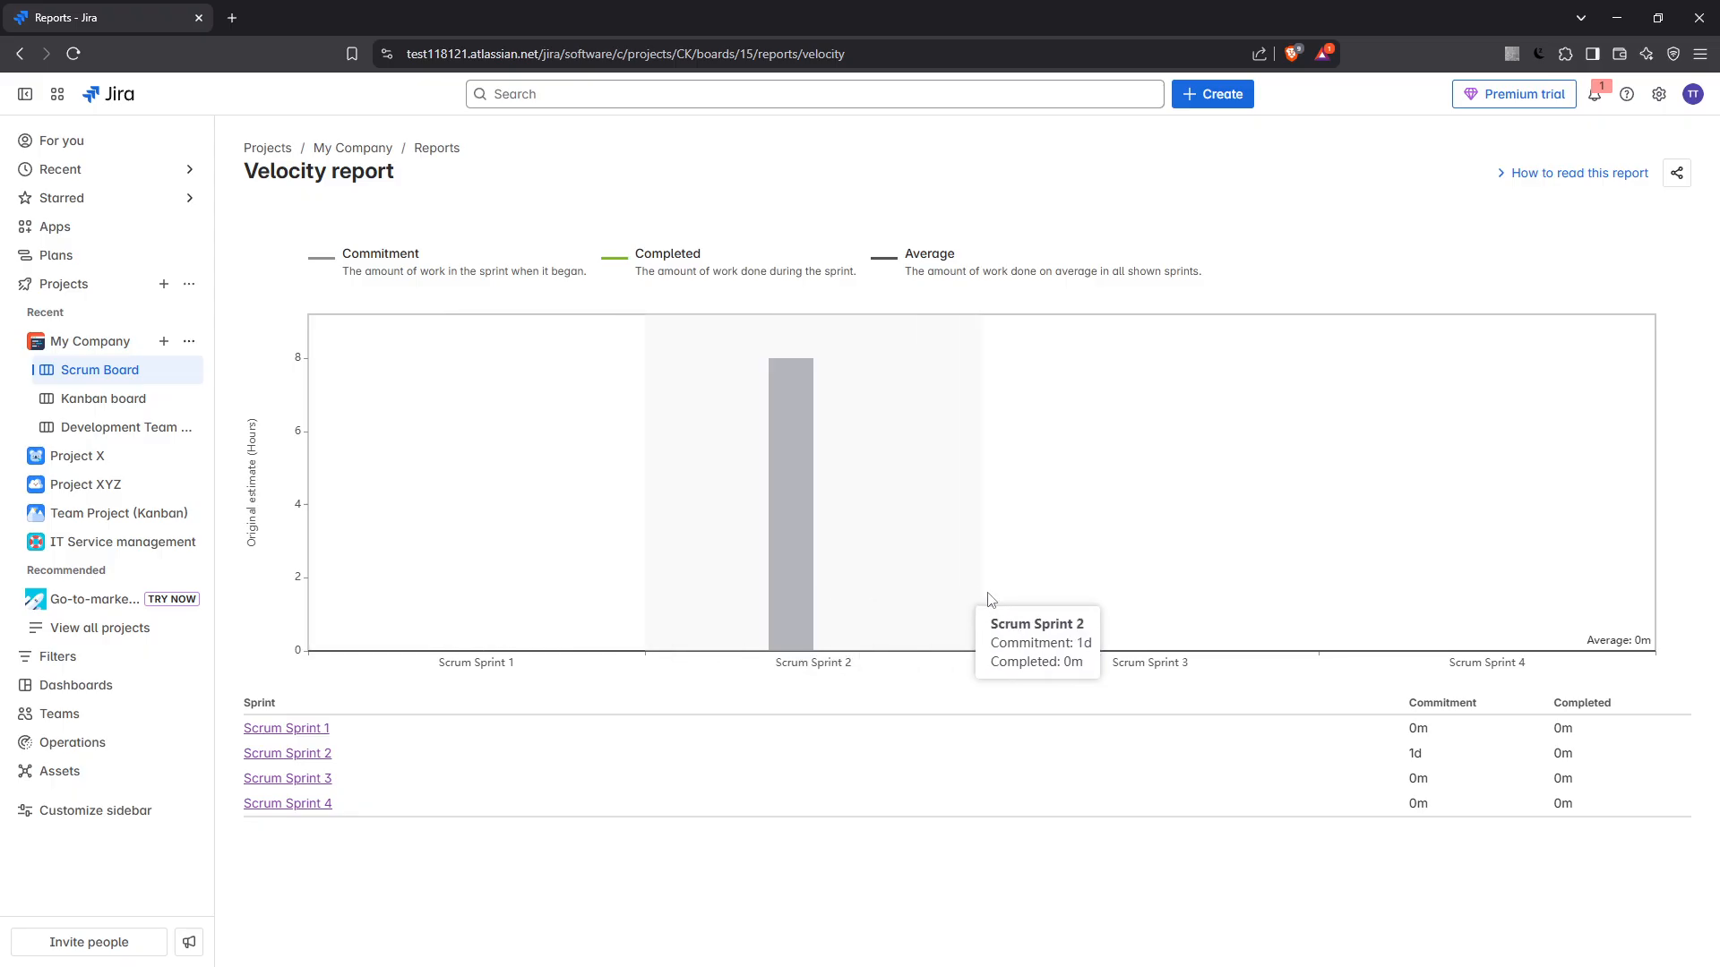
pyautogui.moveTo(1407, 582)
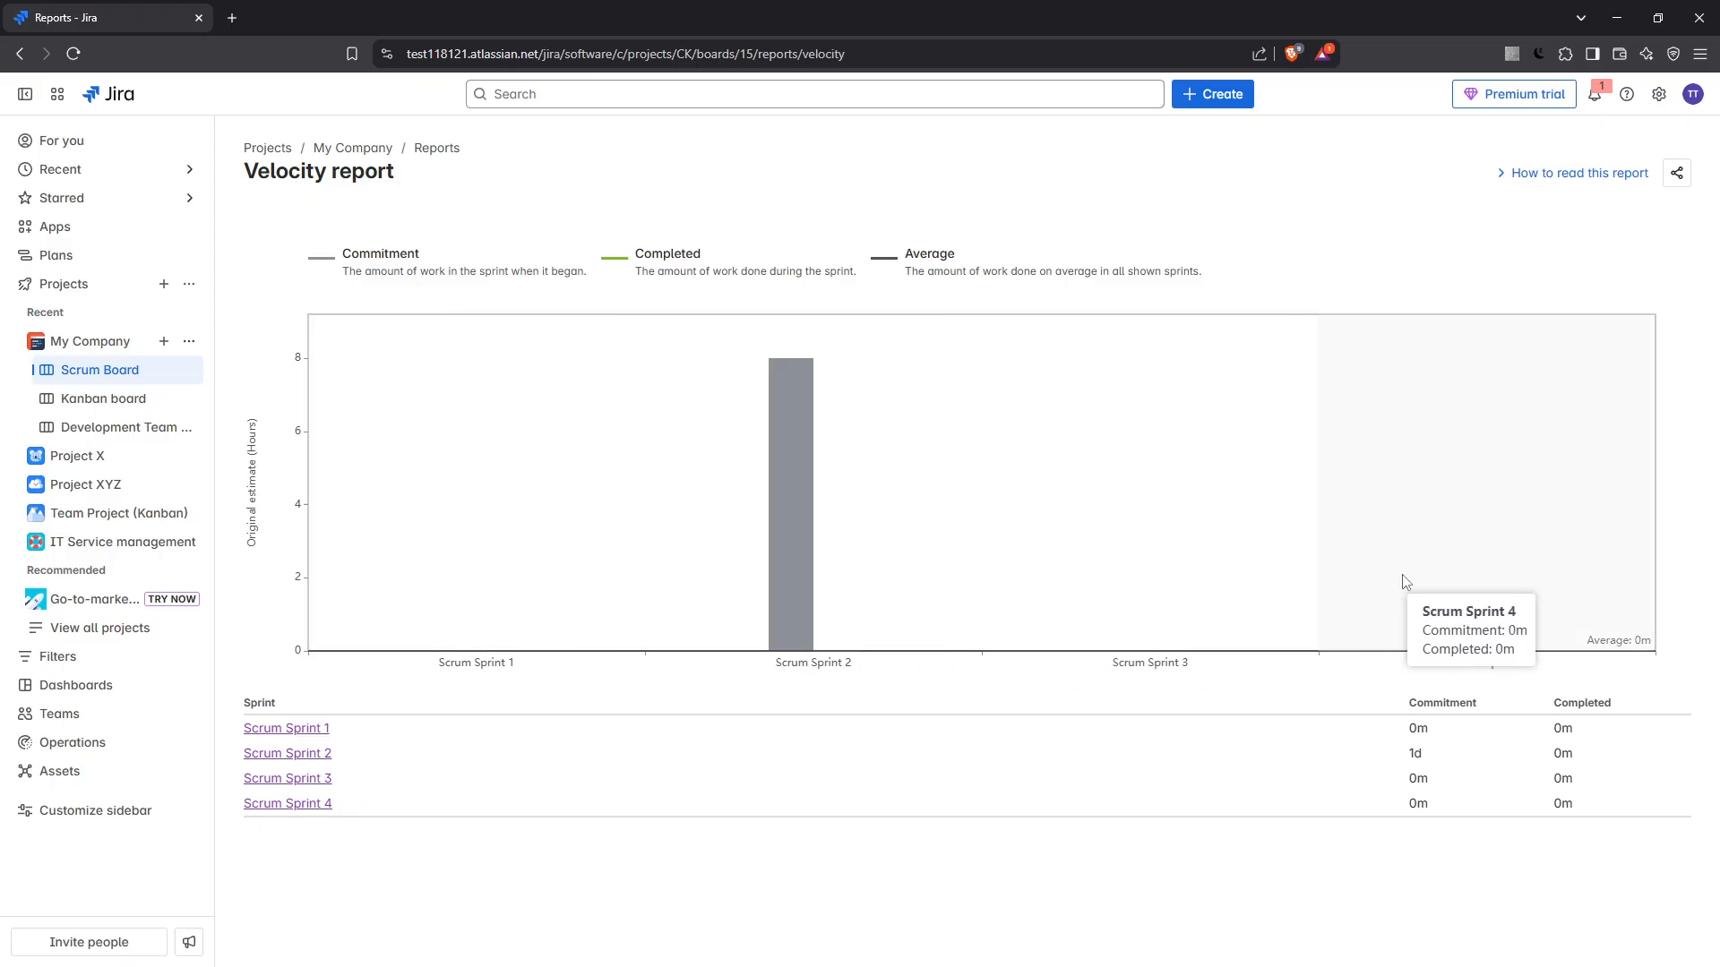
pyautogui.moveTo(1323, 591)
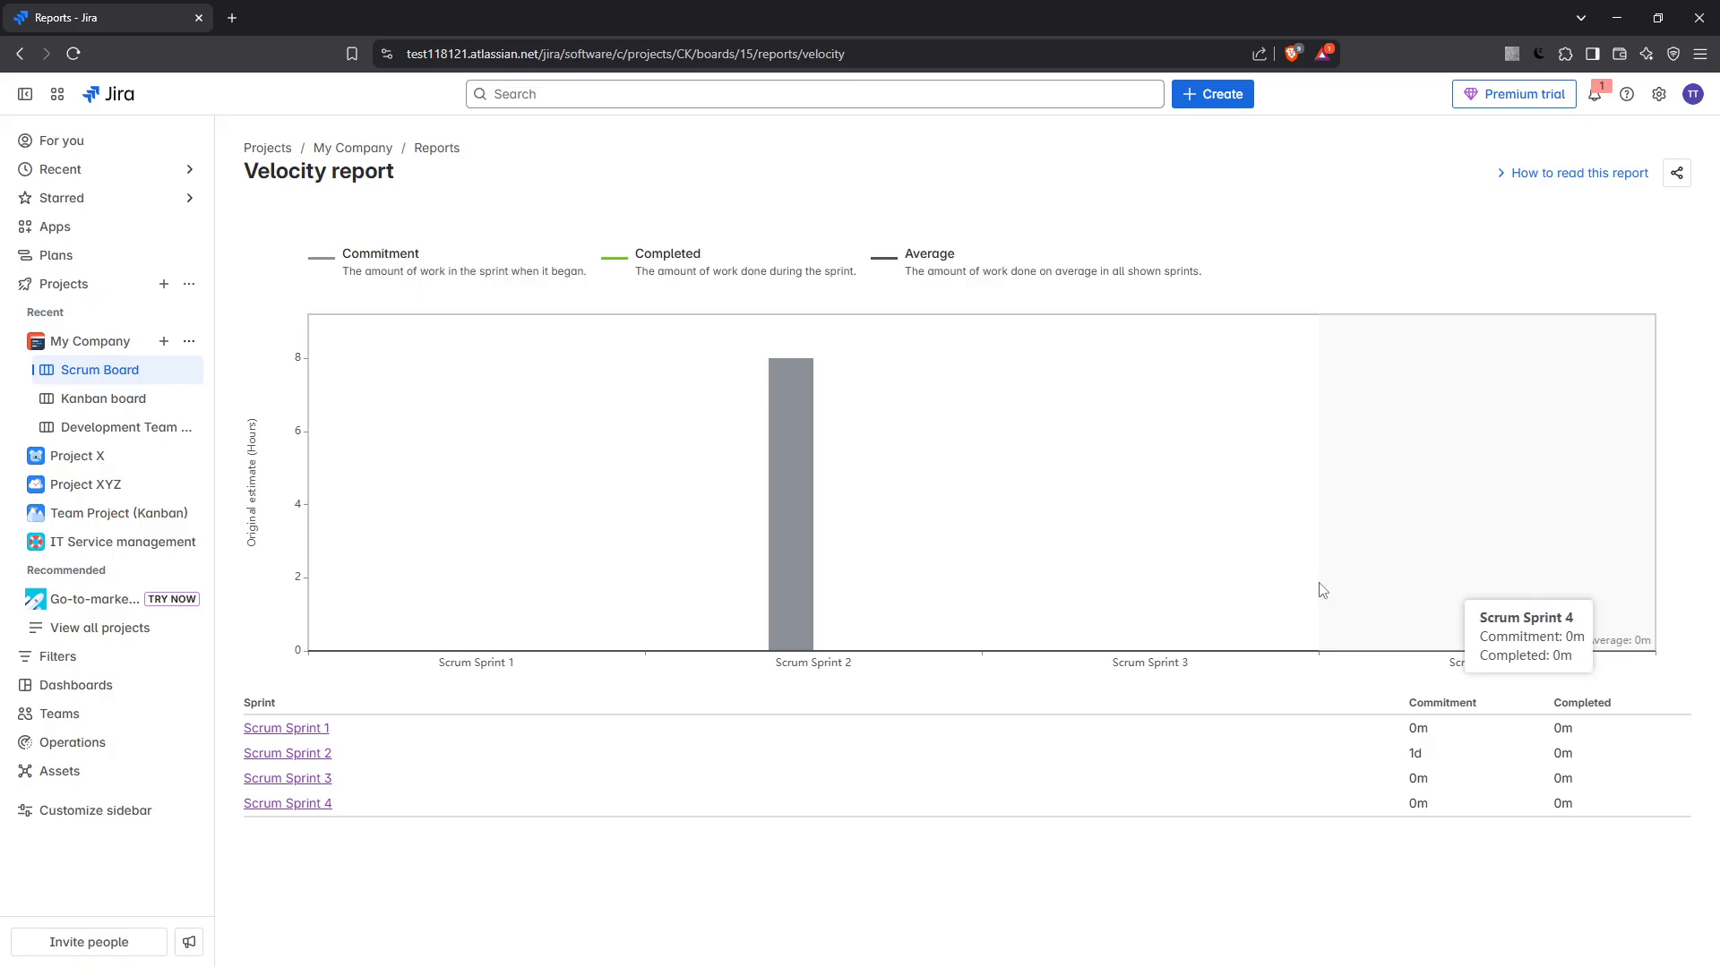
pyautogui.moveTo(490, 609)
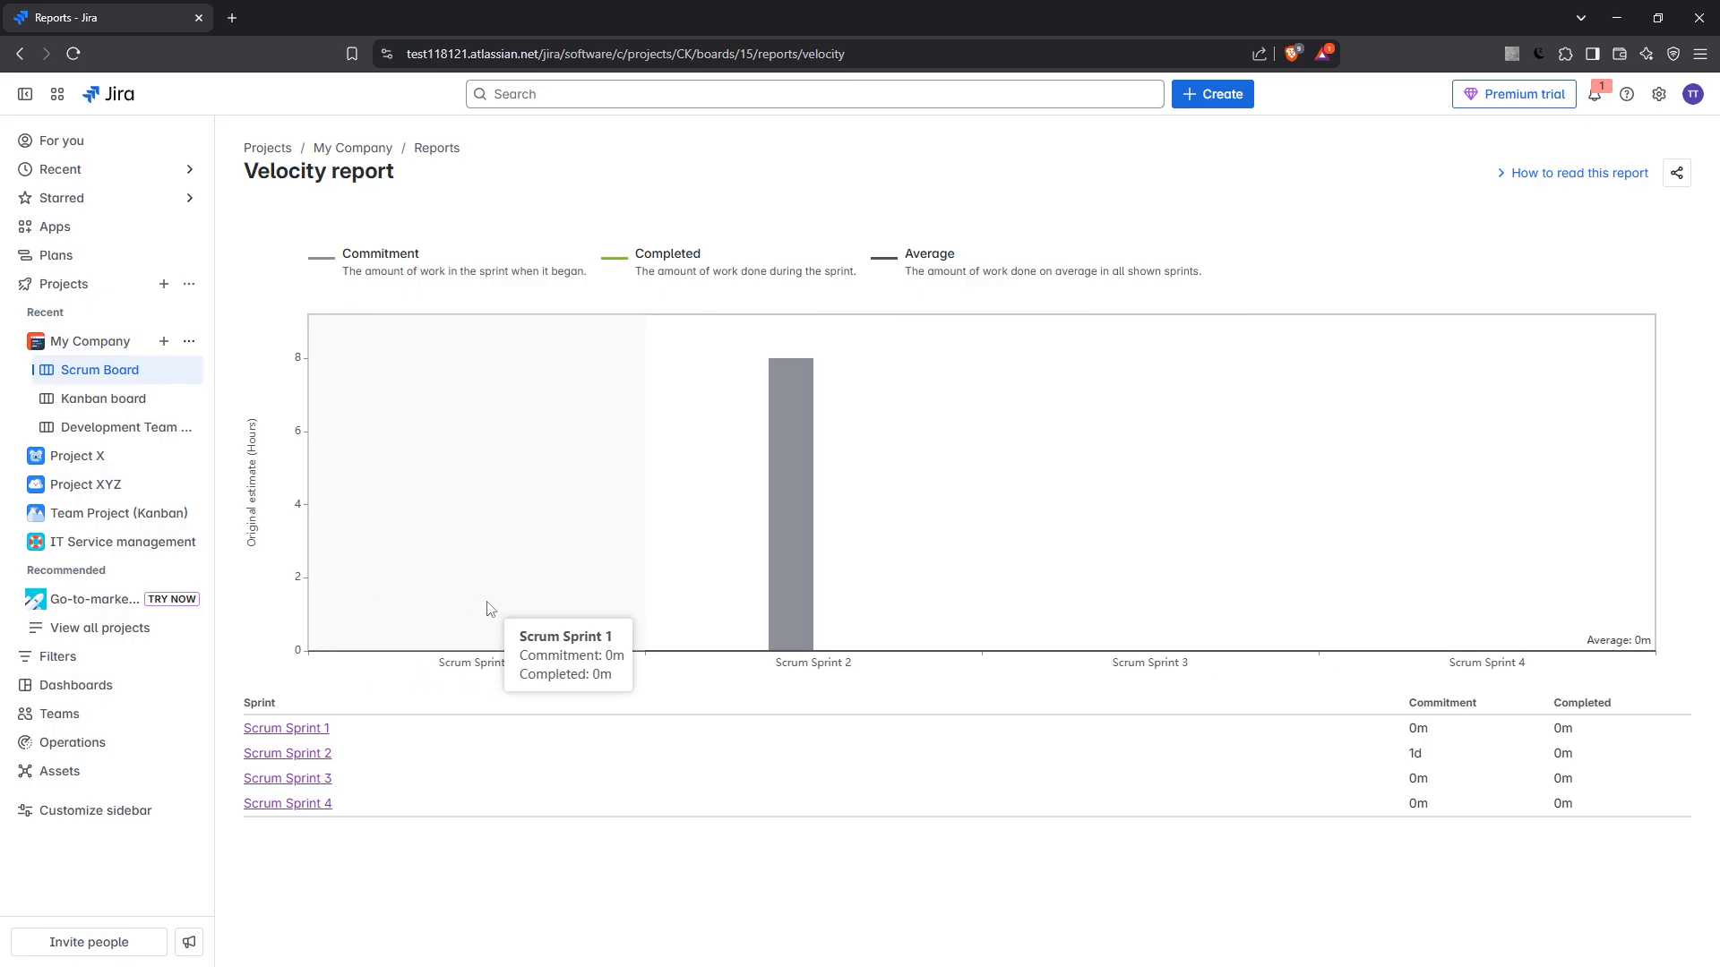
pyautogui.moveTo(587, 699)
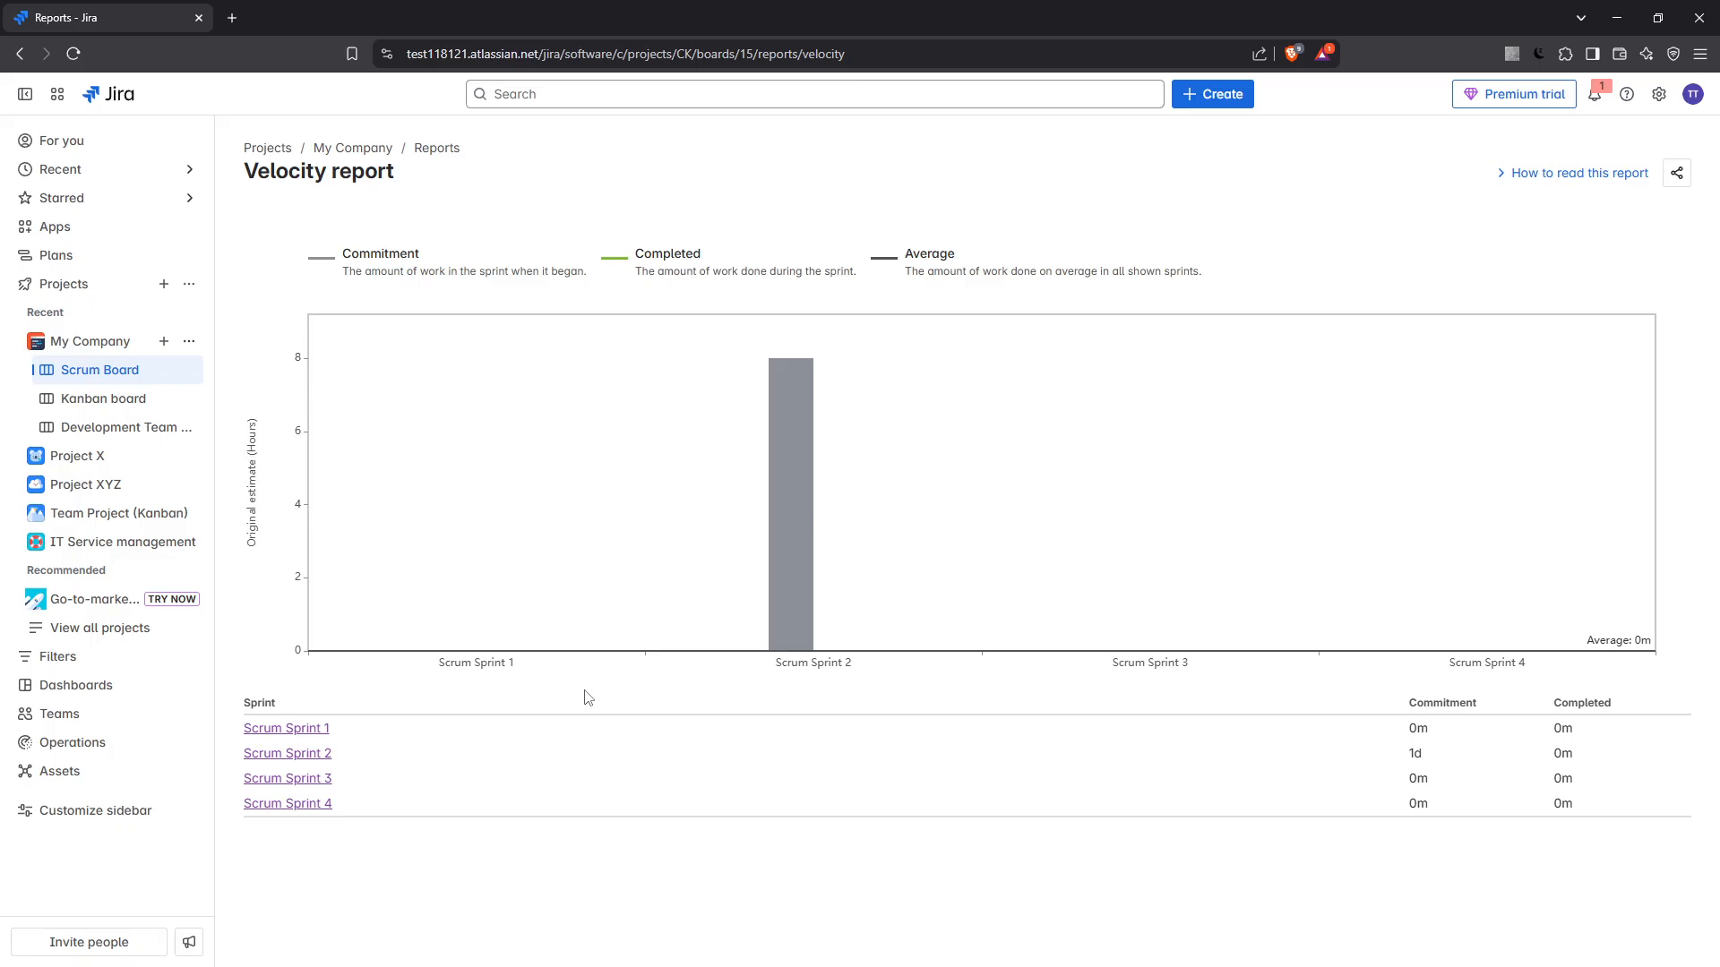
pyautogui.moveTo(547, 273)
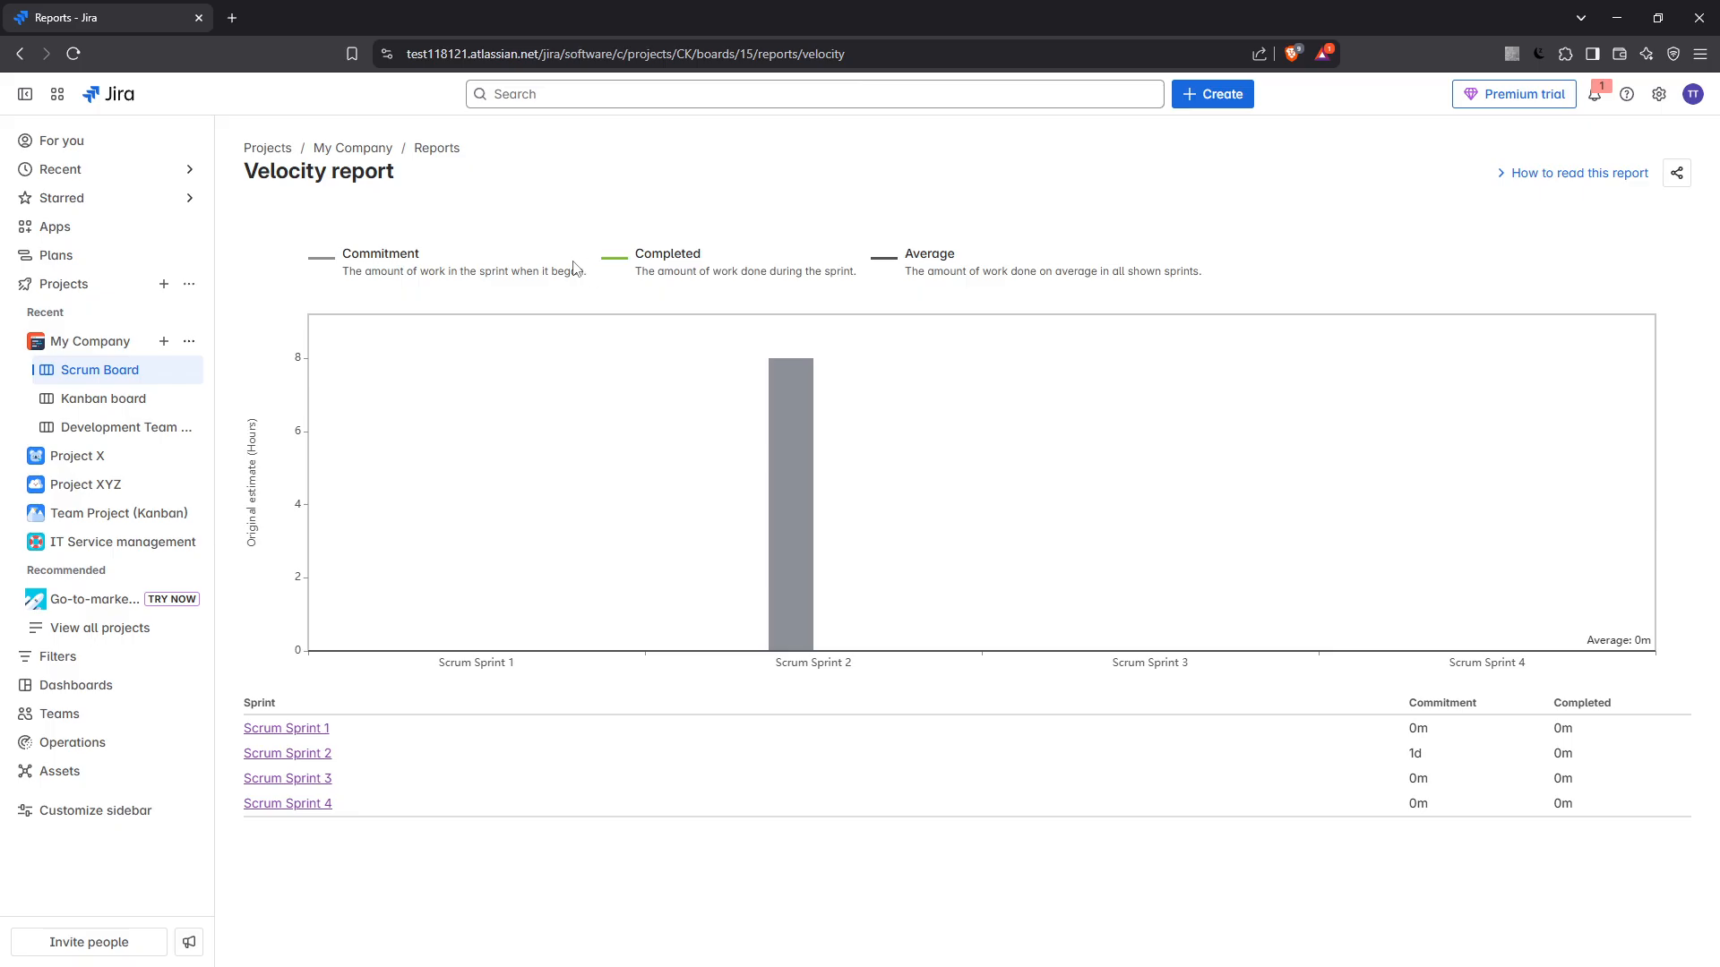
pyautogui.moveTo(784, 390)
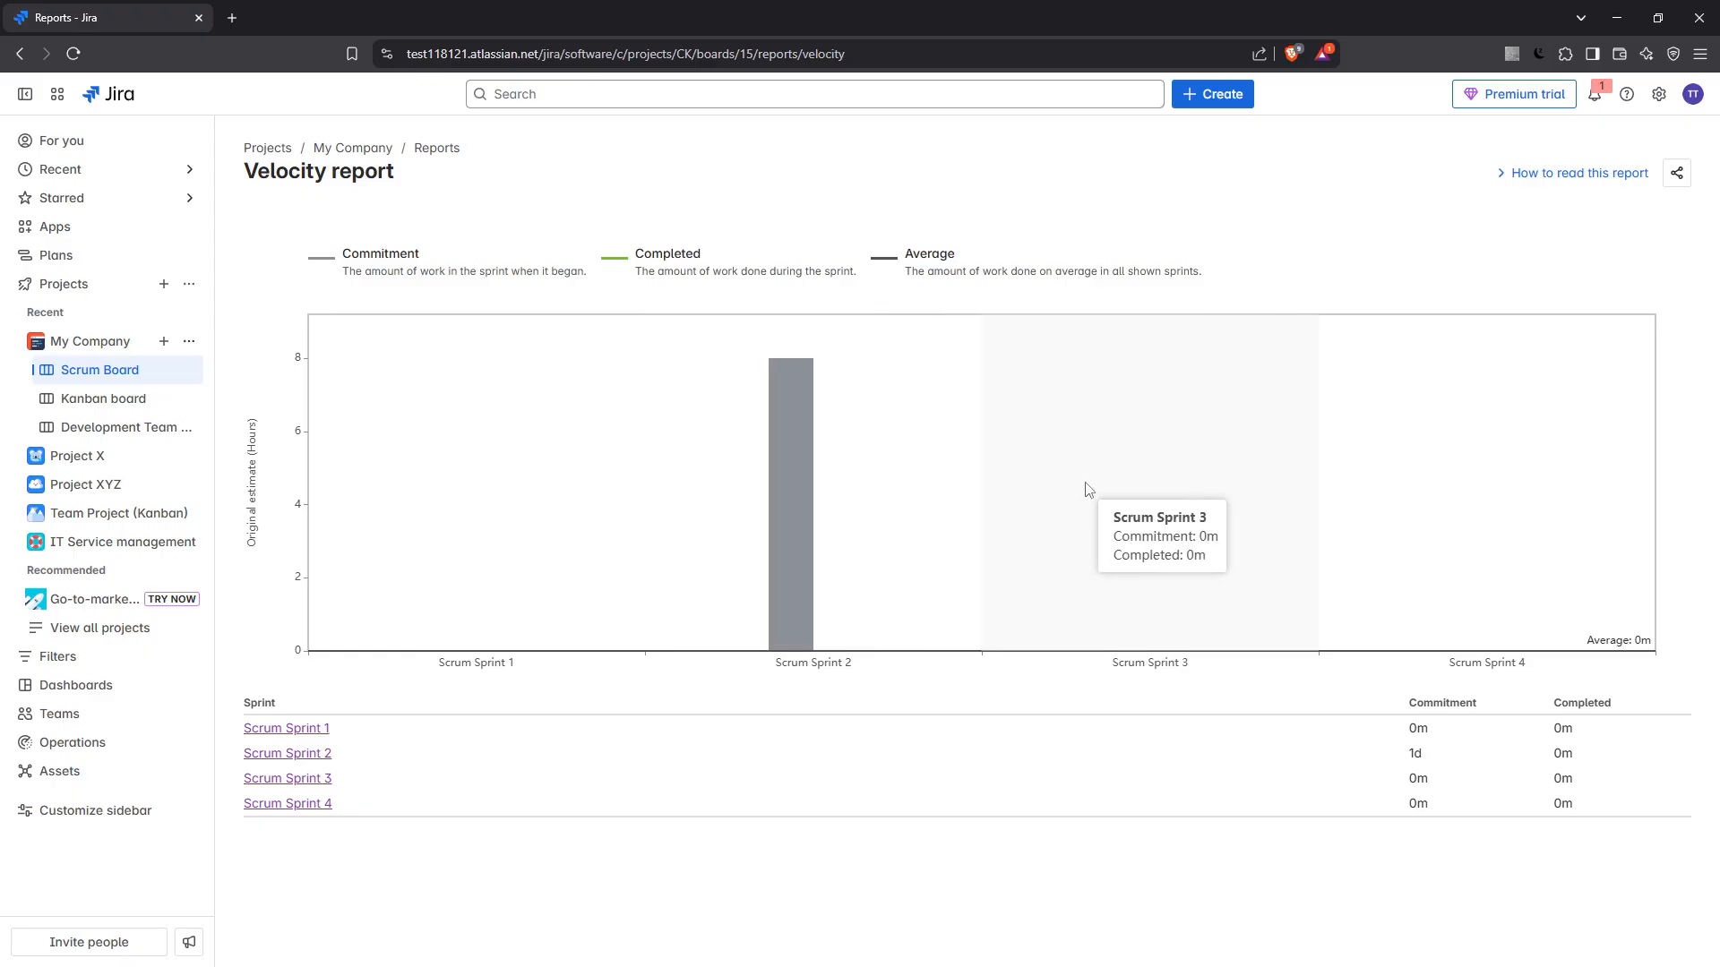
pyautogui.moveTo(1123, 488)
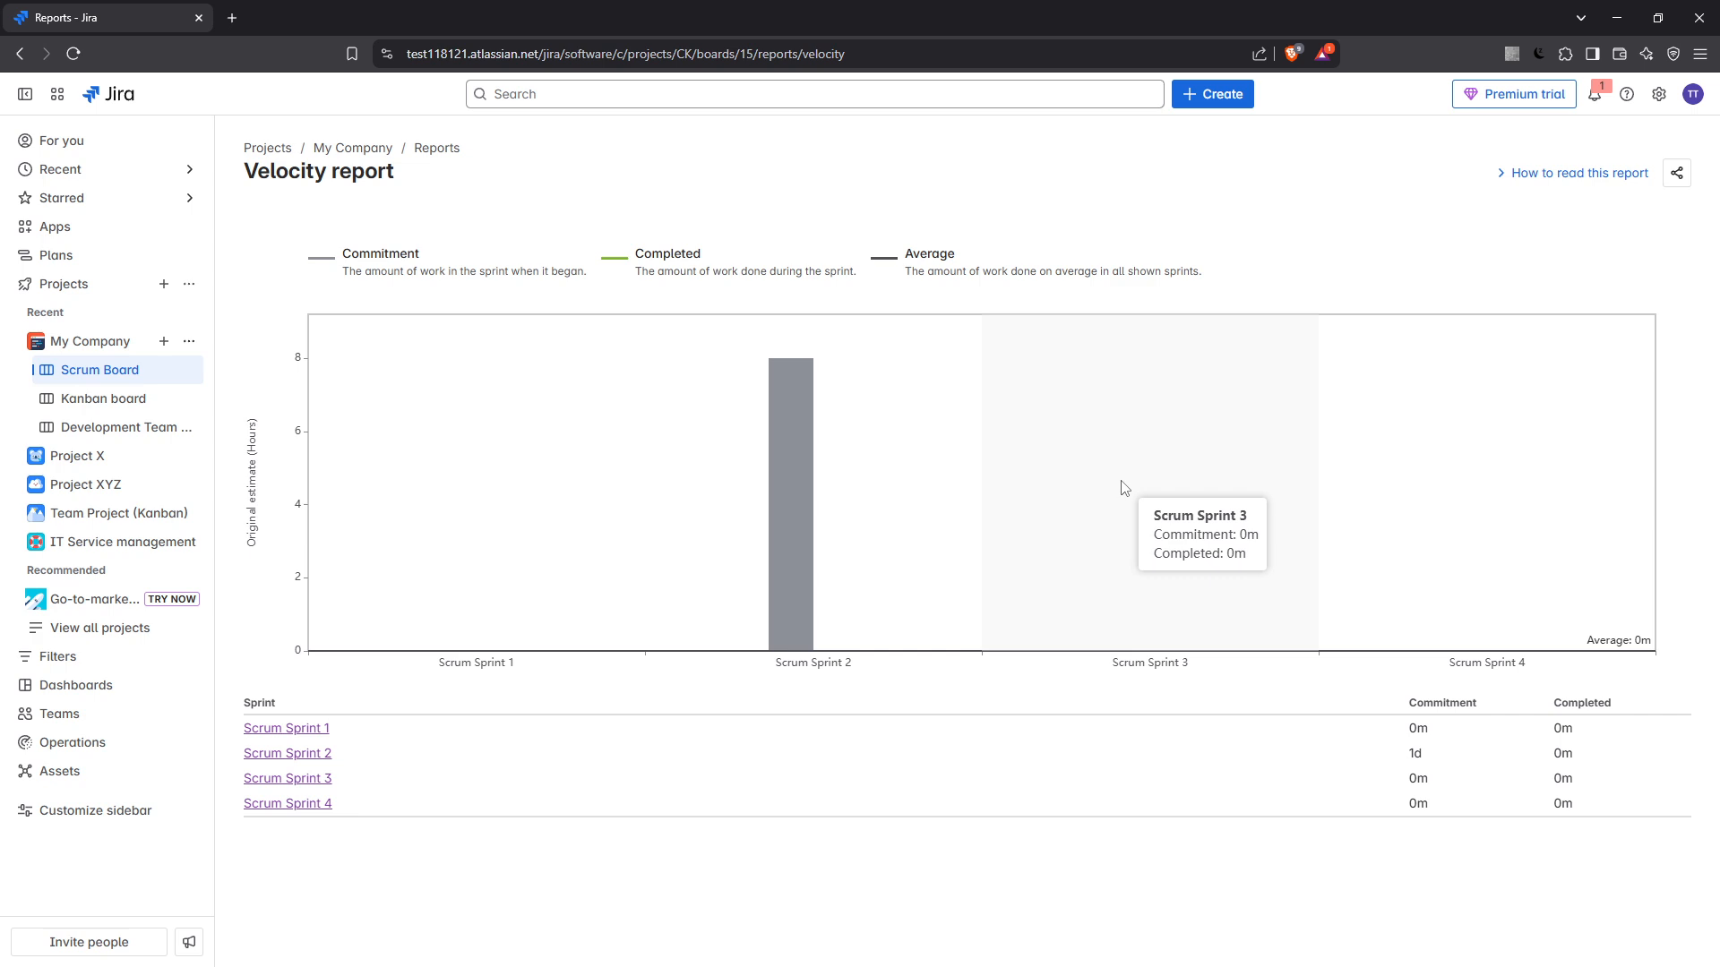
pyautogui.moveTo(1168, 517)
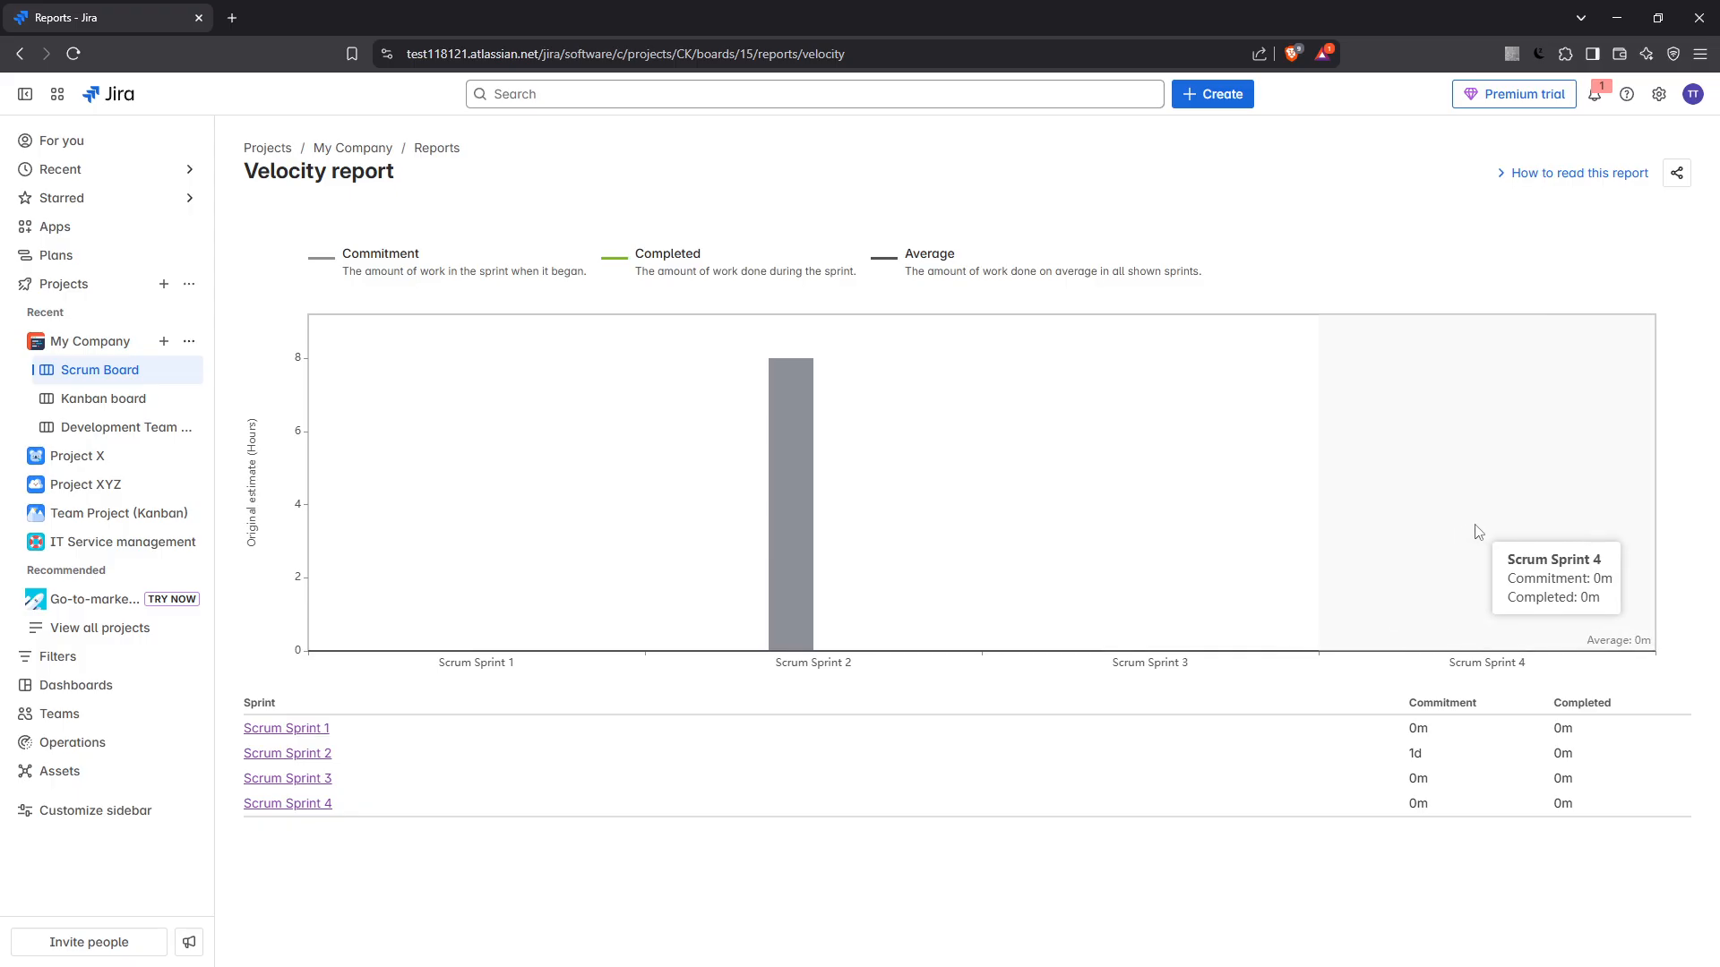
pyautogui.moveTo(790, 455)
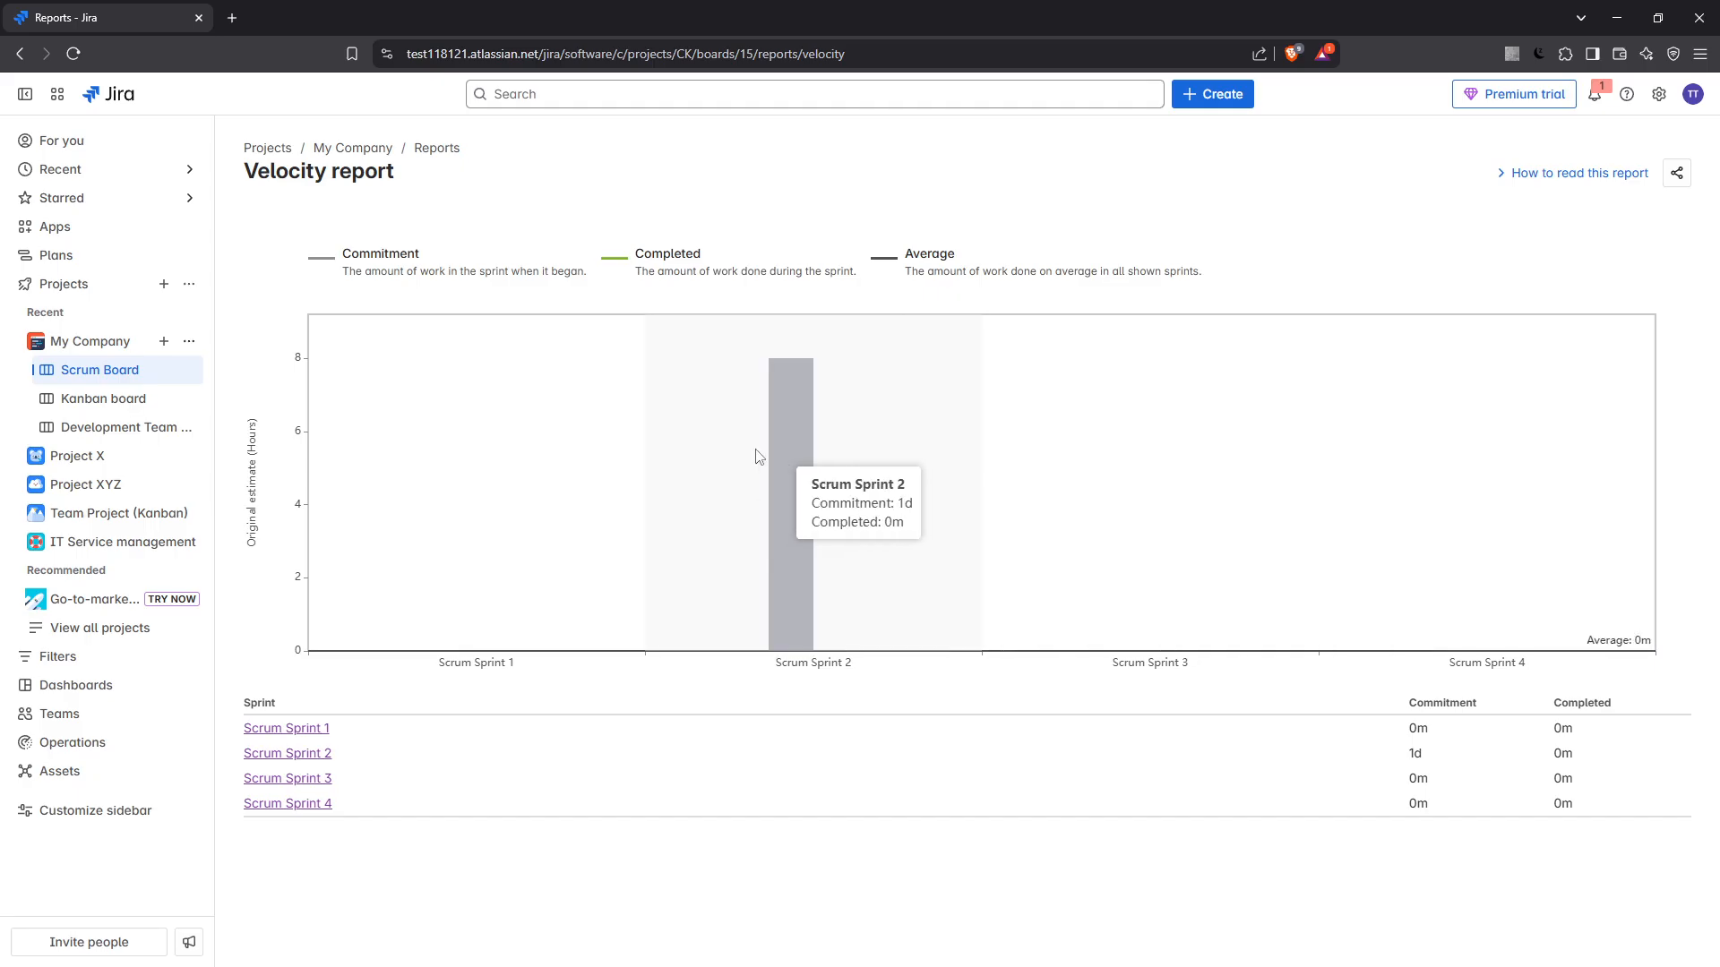
pyautogui.moveTo(371, 419)
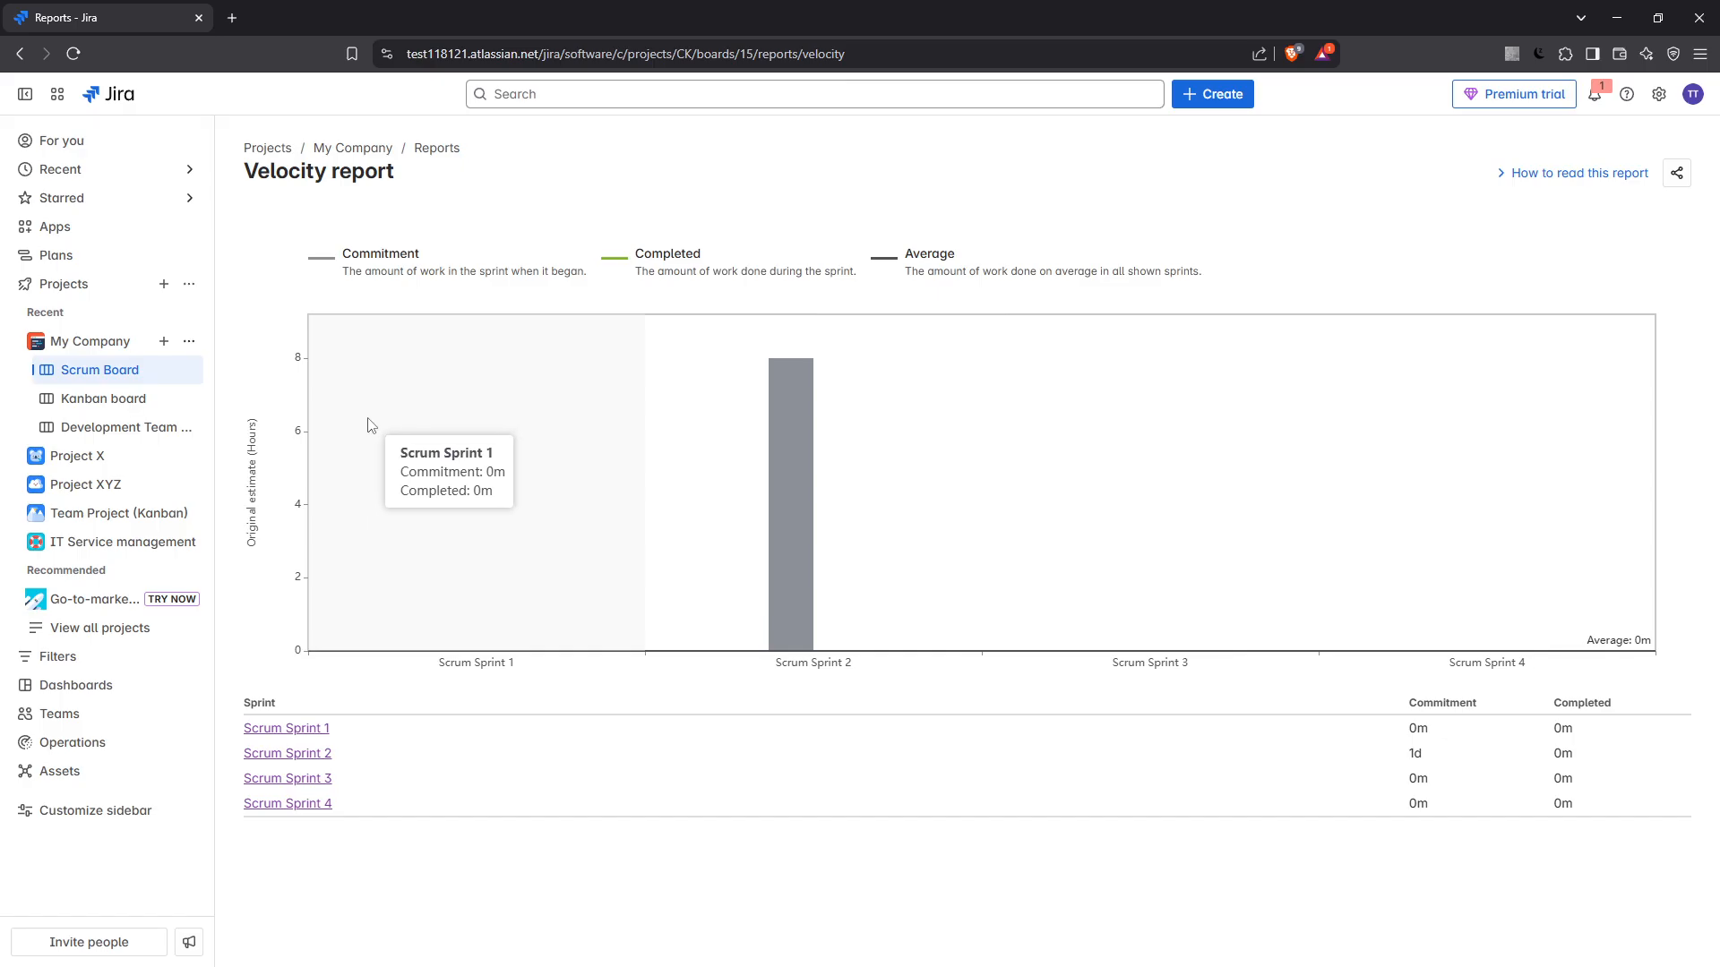
pyautogui.moveTo(753, 448)
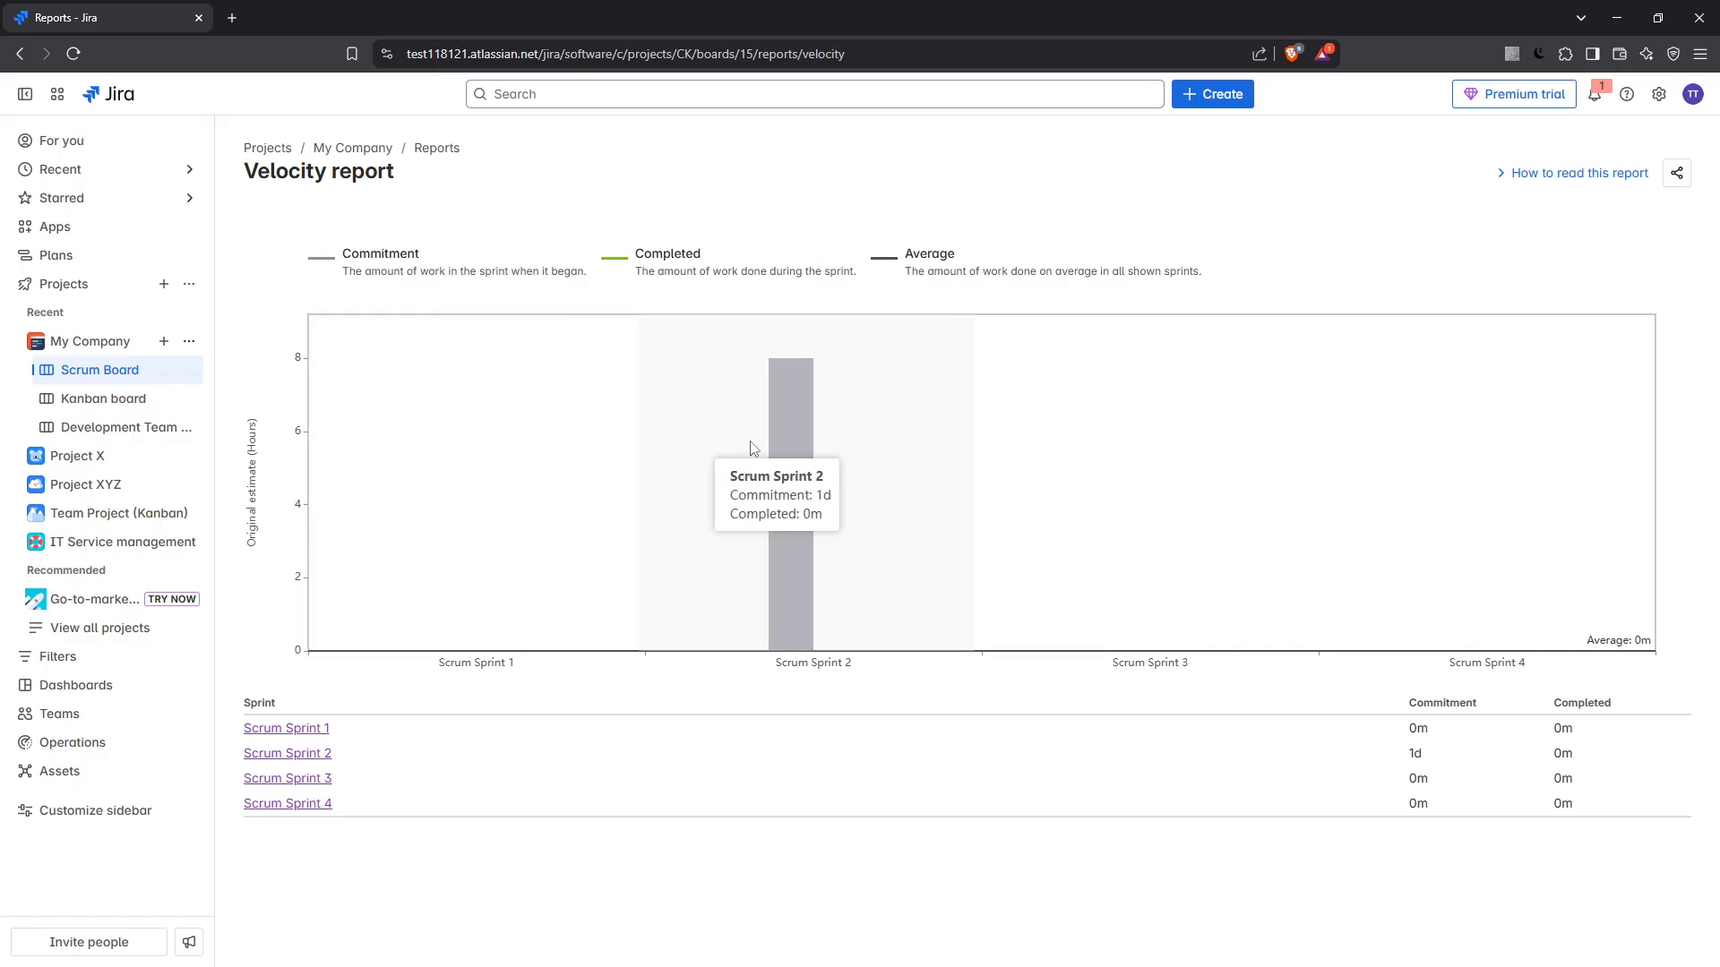
pyautogui.moveTo(790, 436)
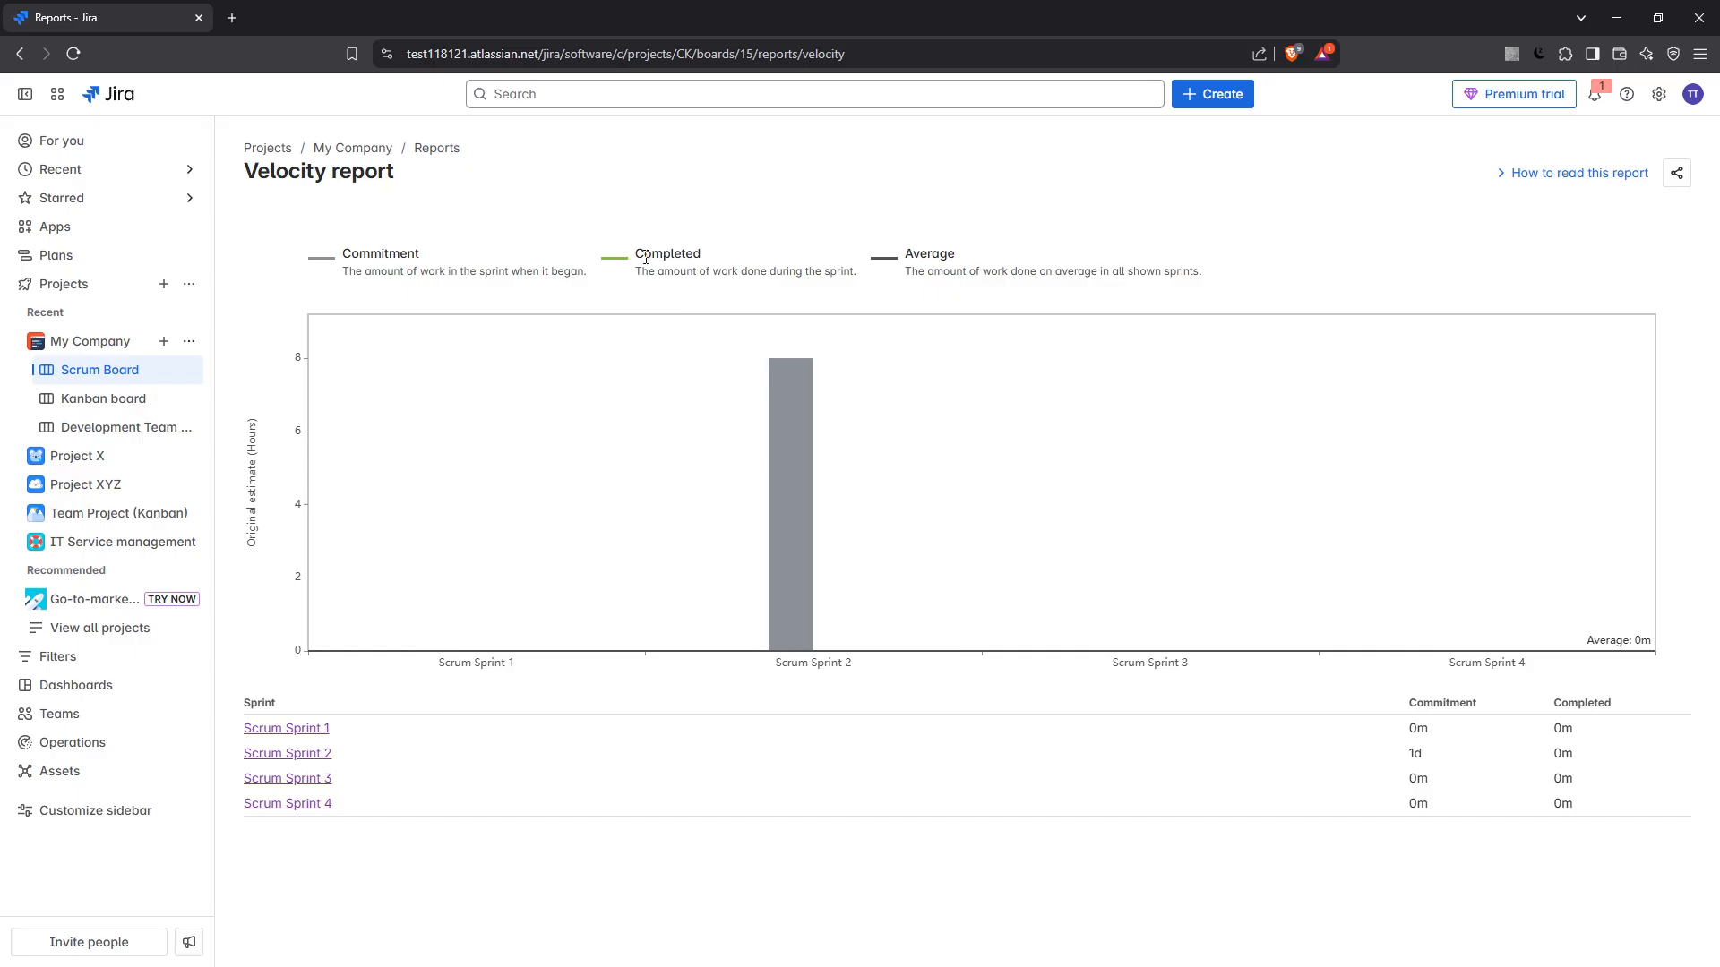
pyautogui.moveTo(645, 255)
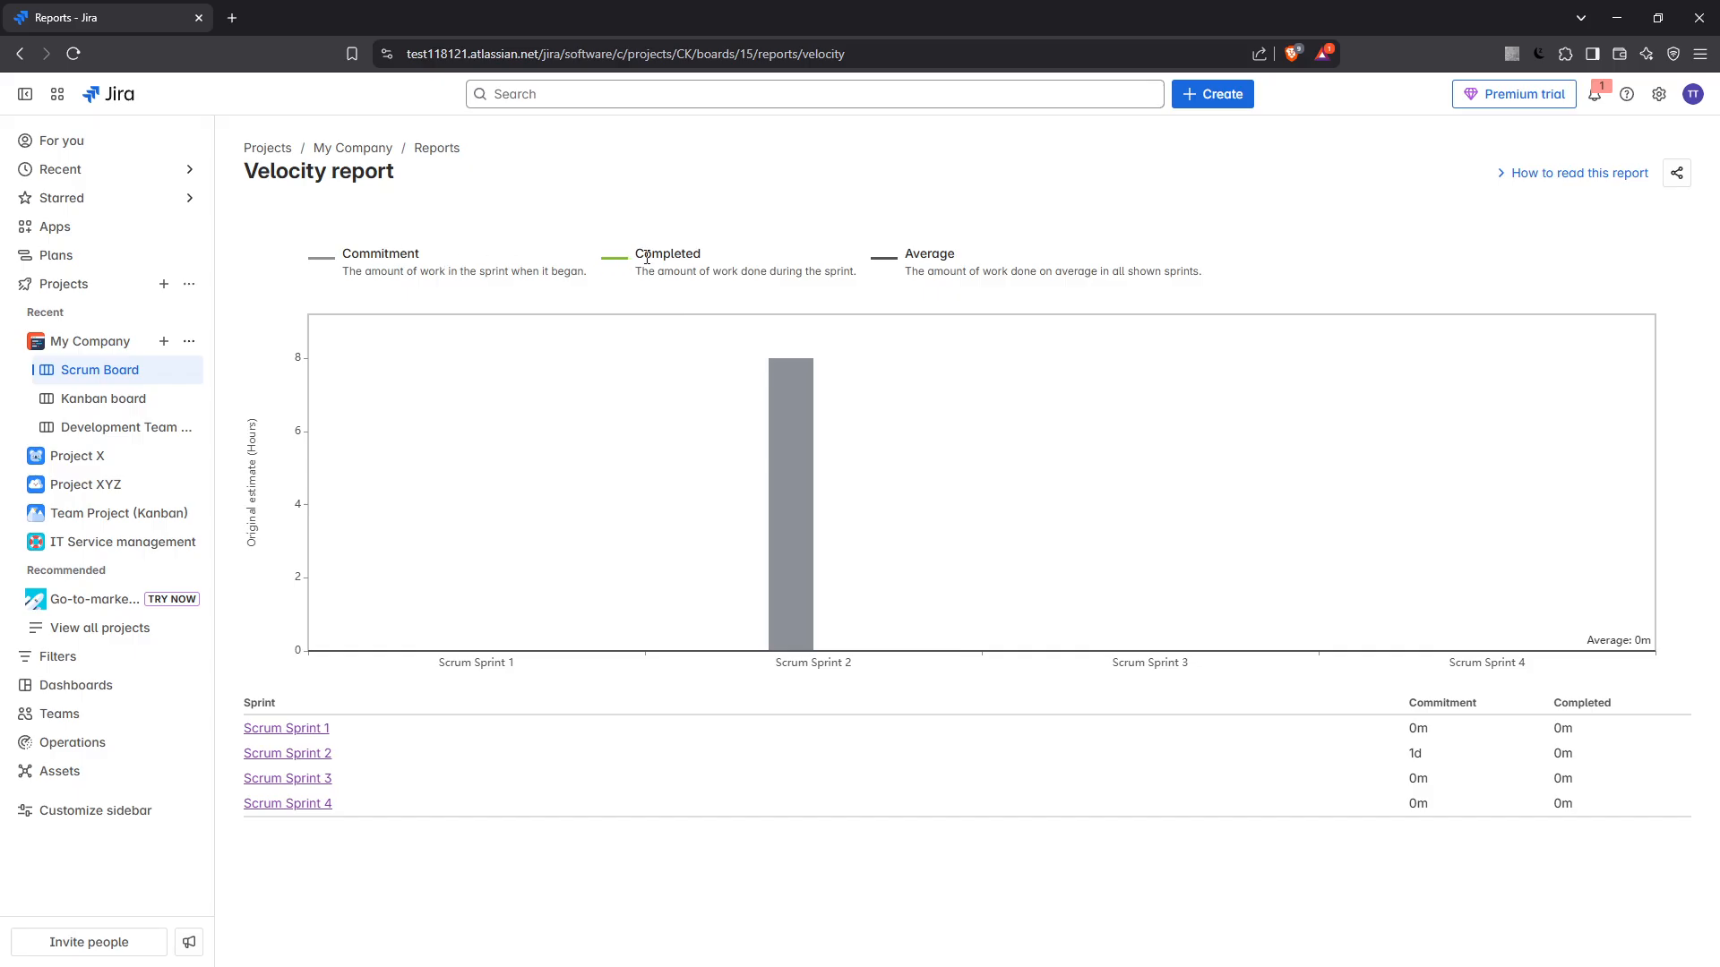